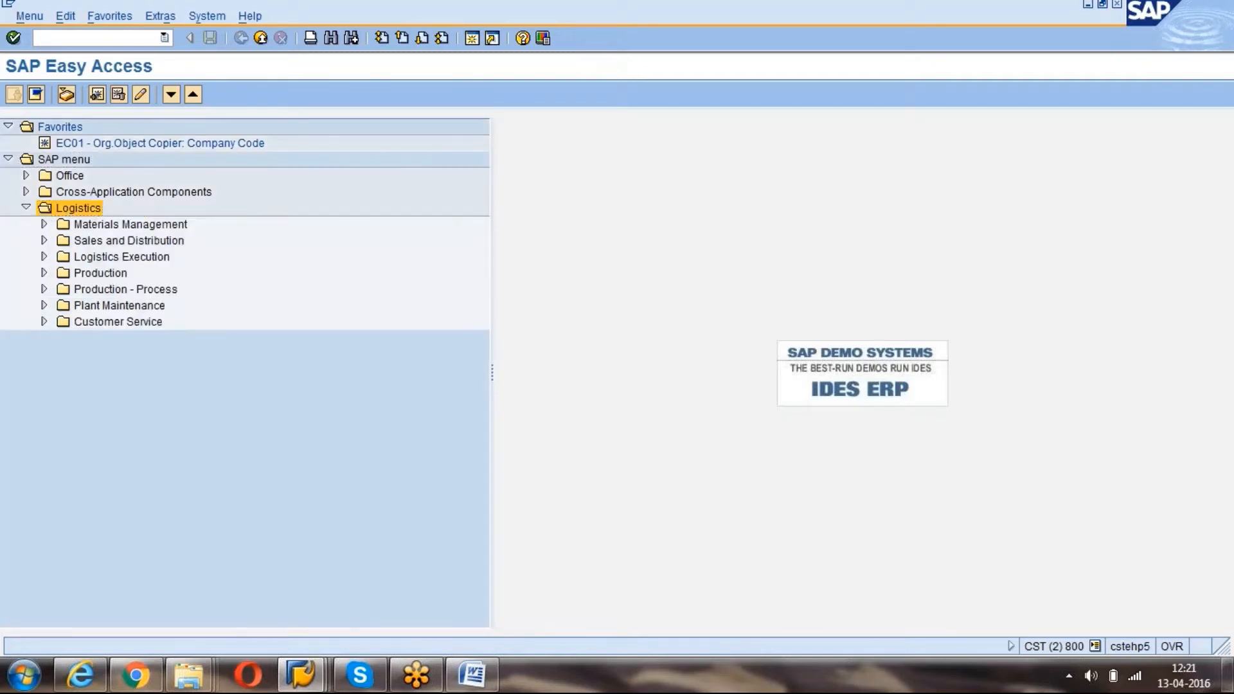
Expand Logistics > Materials Management > Service Master > Service in the SAP Easy Access menu tree.
{"action": "left_click", "coordinate": [45, 224]}
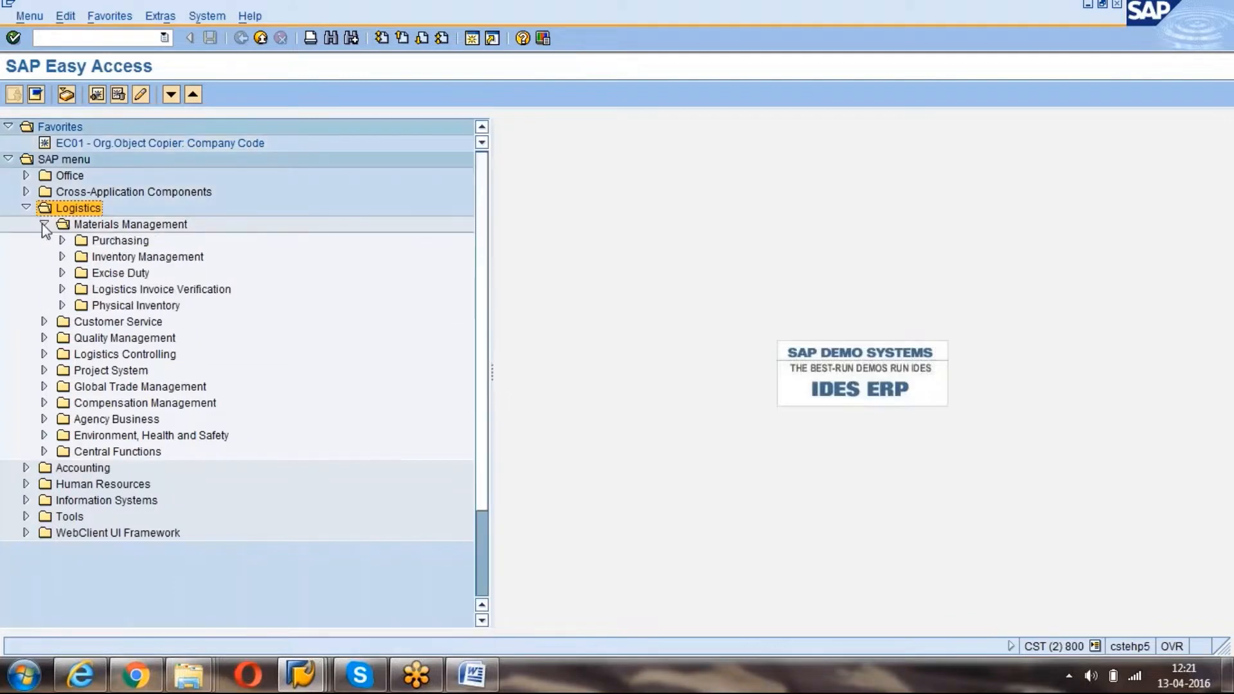
{"action": "left_click", "coordinate": [44, 224]}
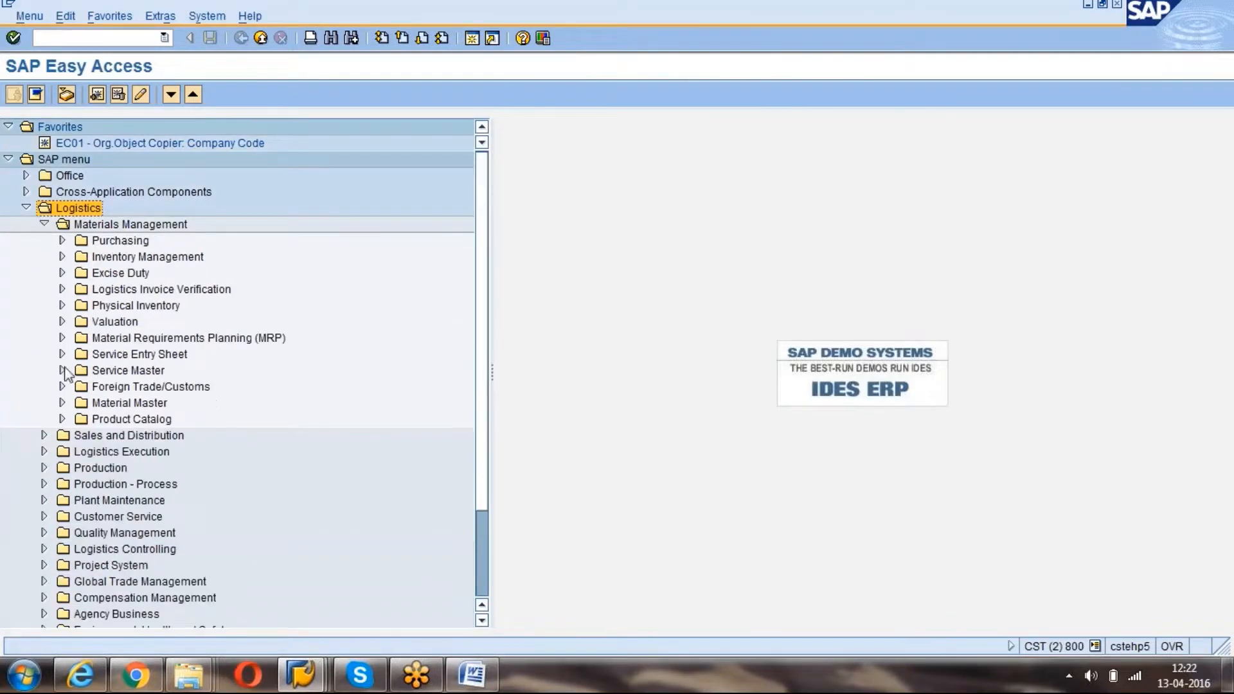
{"action": "left_click", "coordinate": [62, 370]}
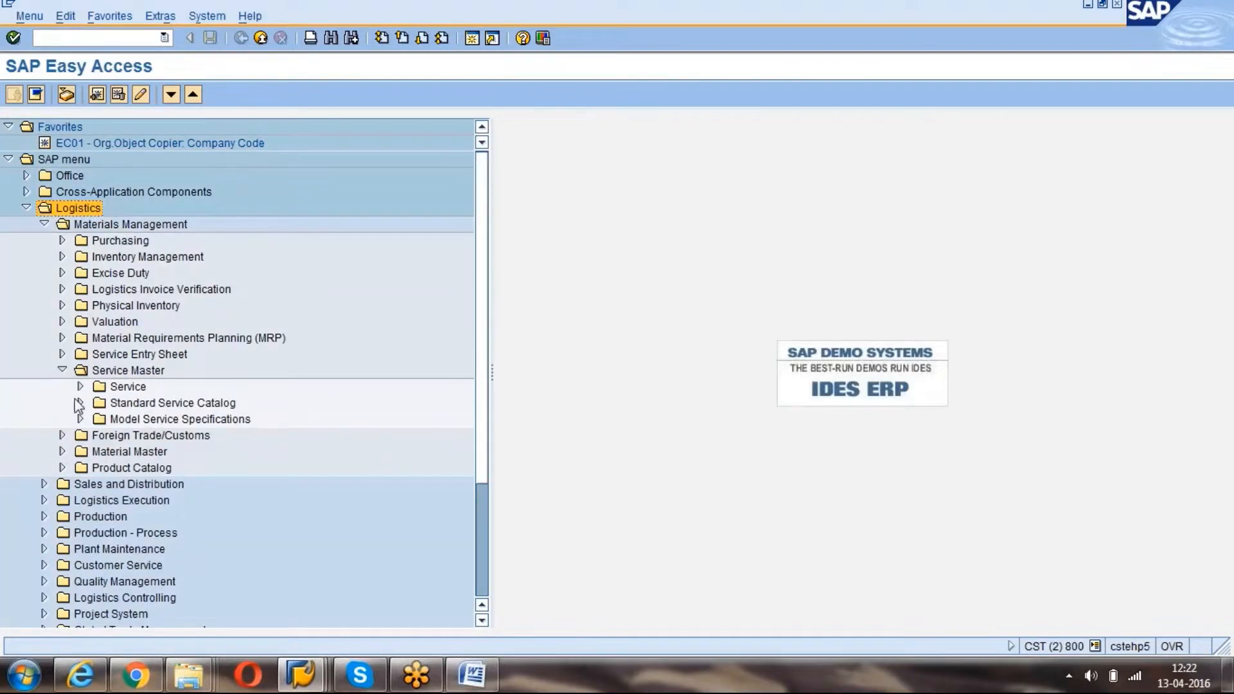
{"action": "left_click", "coordinate": [80, 386]}
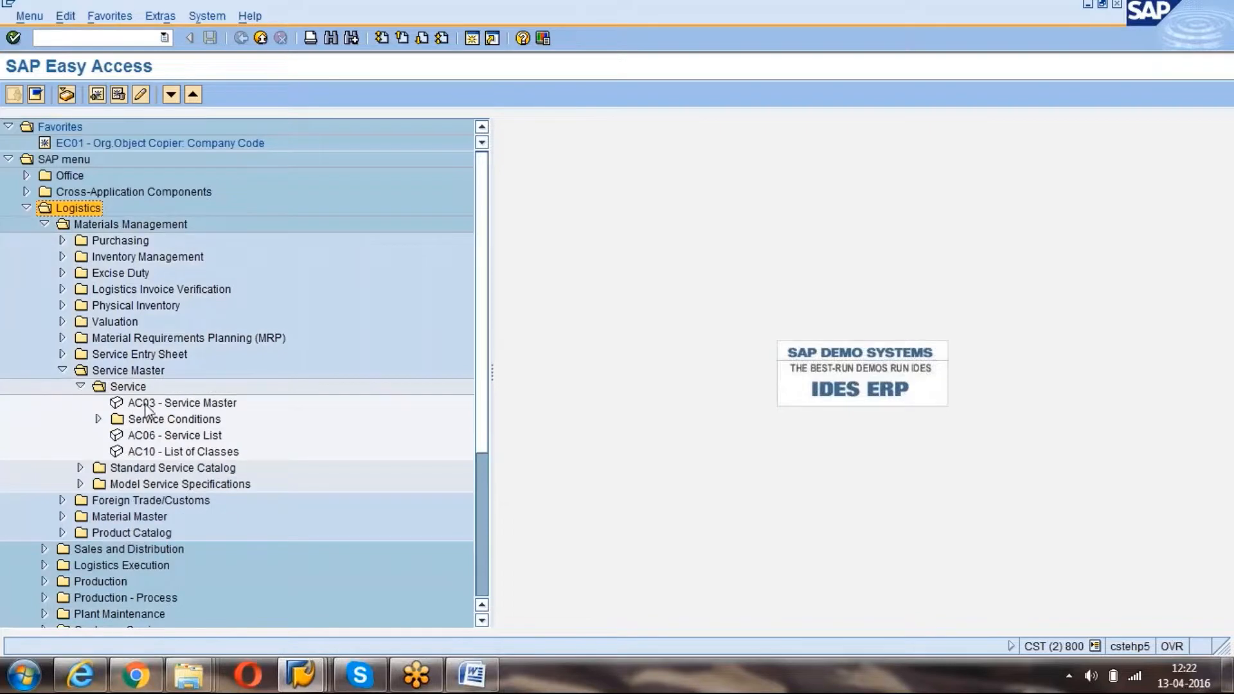
Launch transaction AC03 - Service Master from the Service folder.
{"action": "left_click", "coordinate": [183, 403]}
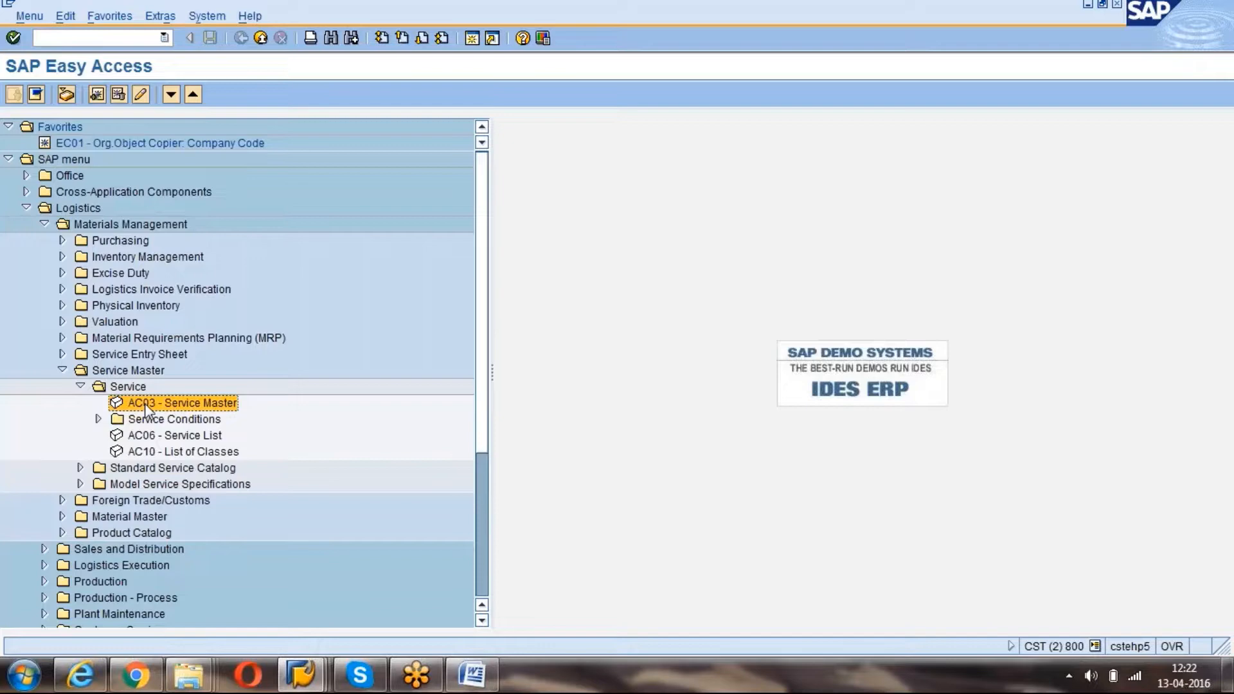
{"action": "double_click", "coordinate": [181, 404]}
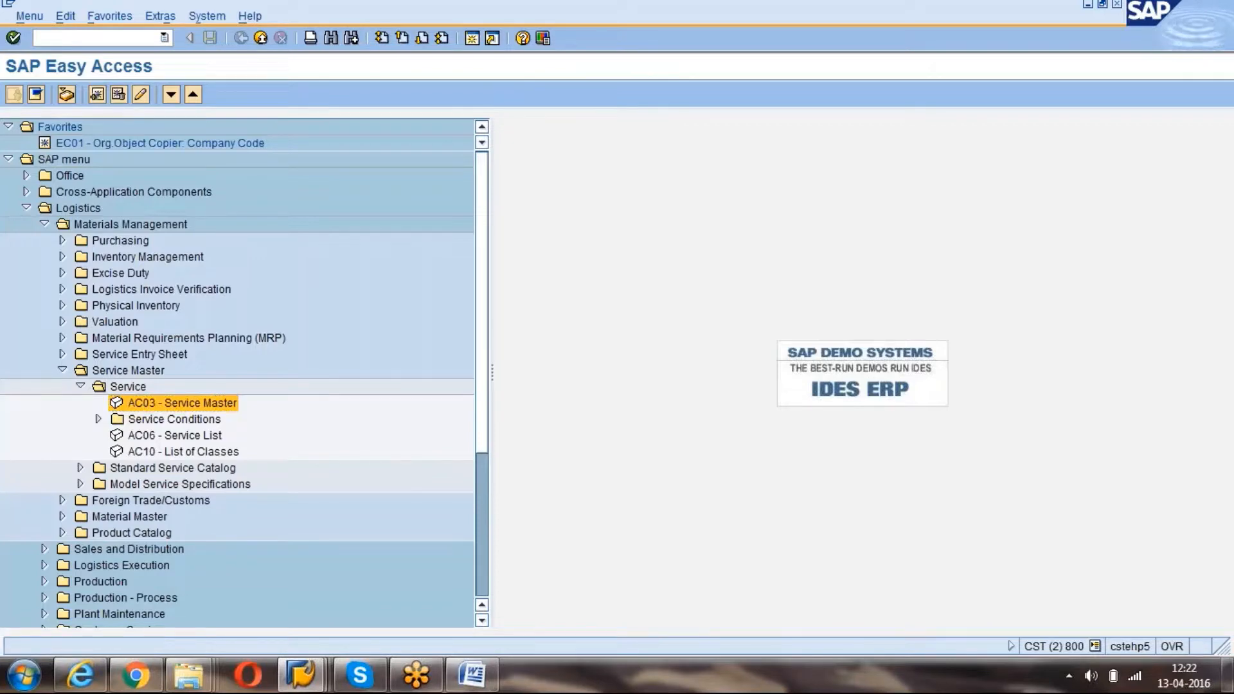
Display service PT-EFFICIENCY, Pump Performance test - Efficiency, in the service master.
{"action": "double_click", "coordinate": [182, 404]}
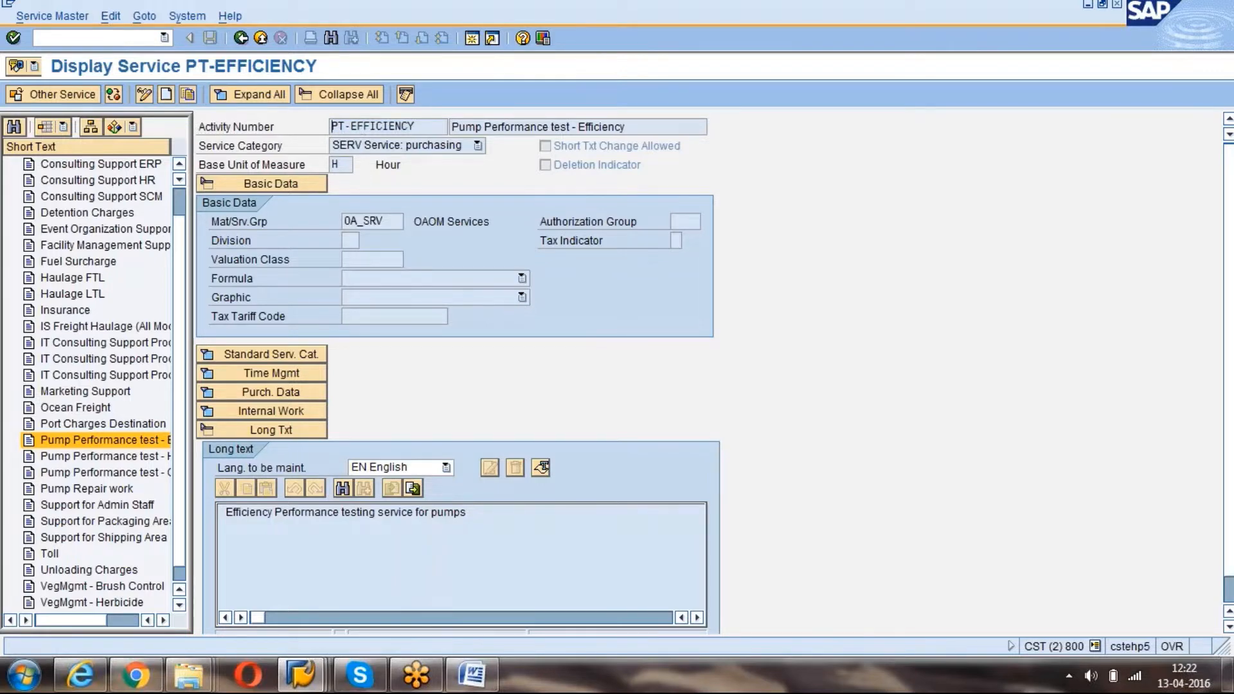
{"action": "mouse_move", "coordinate": [630, 148]}
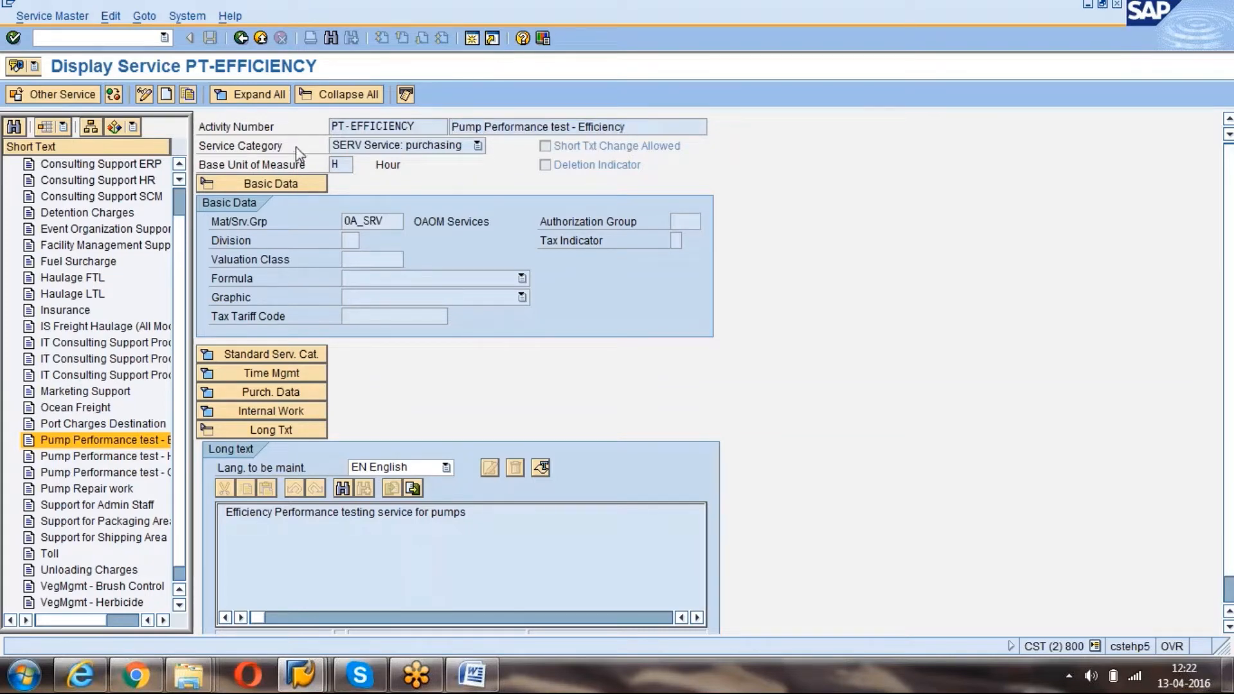
{"action": "left_click", "coordinate": [476, 146]}
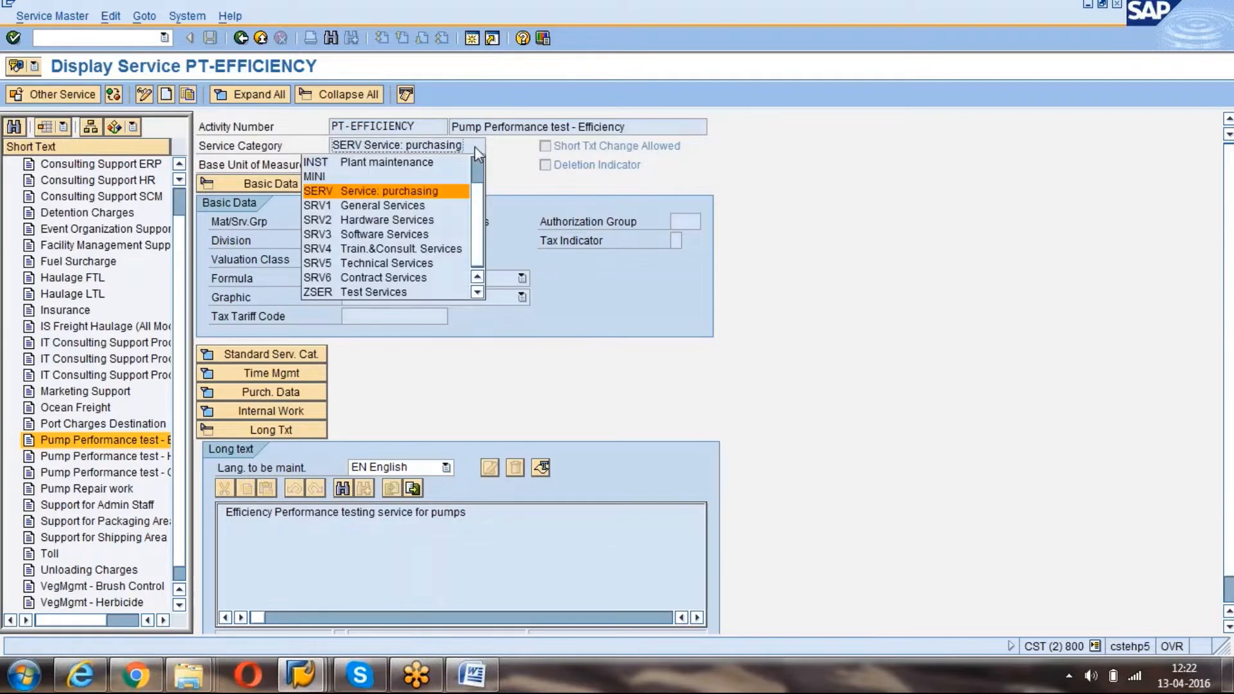
{"action": "left_click", "coordinate": [389, 190]}
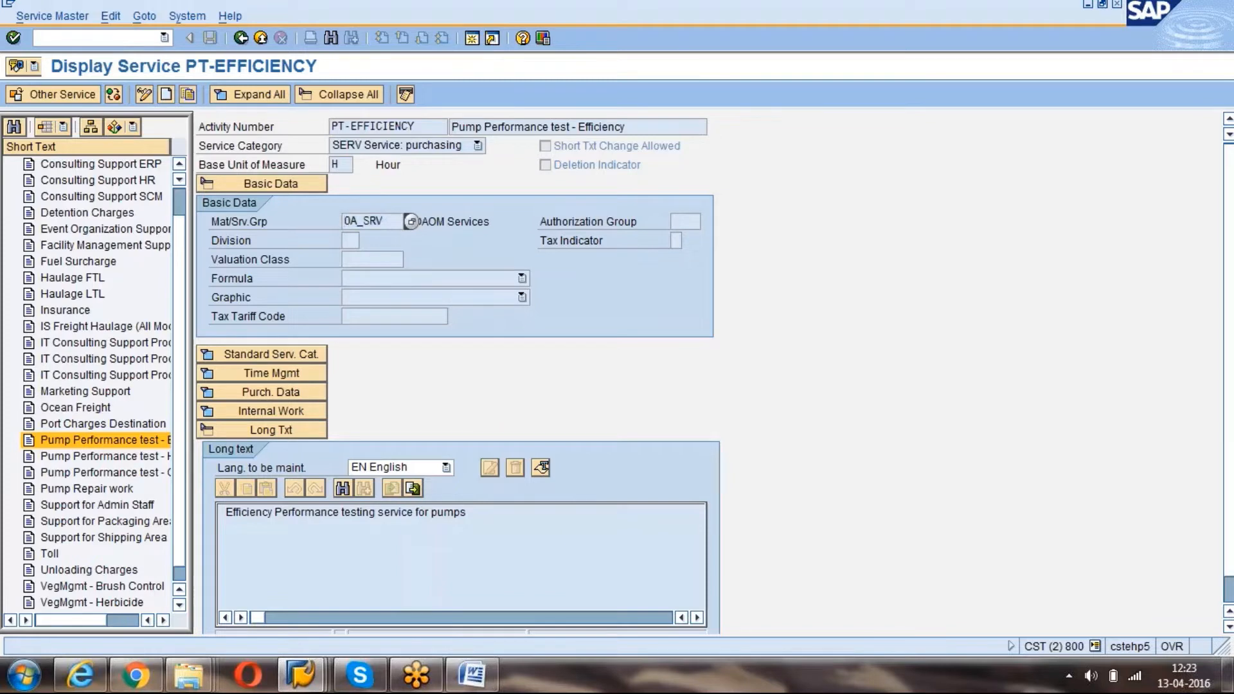
{"action": "left_click", "coordinate": [374, 259]}
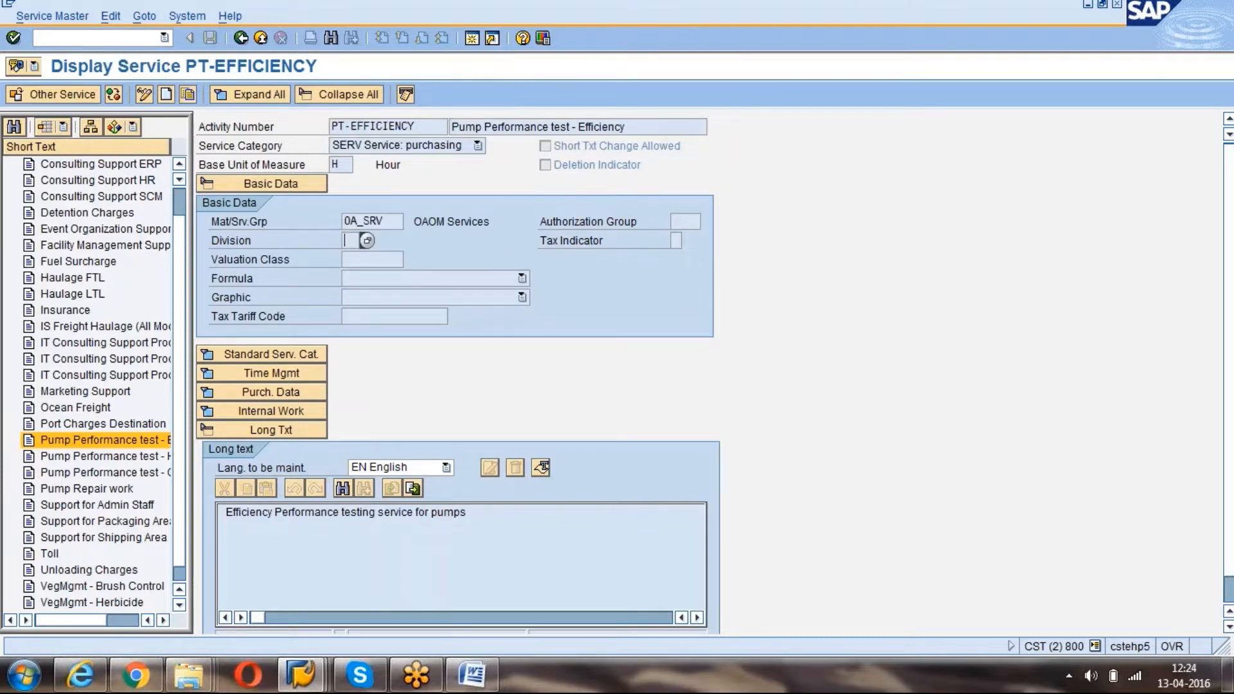
{"action": "mouse_move", "coordinate": [495, 521]}
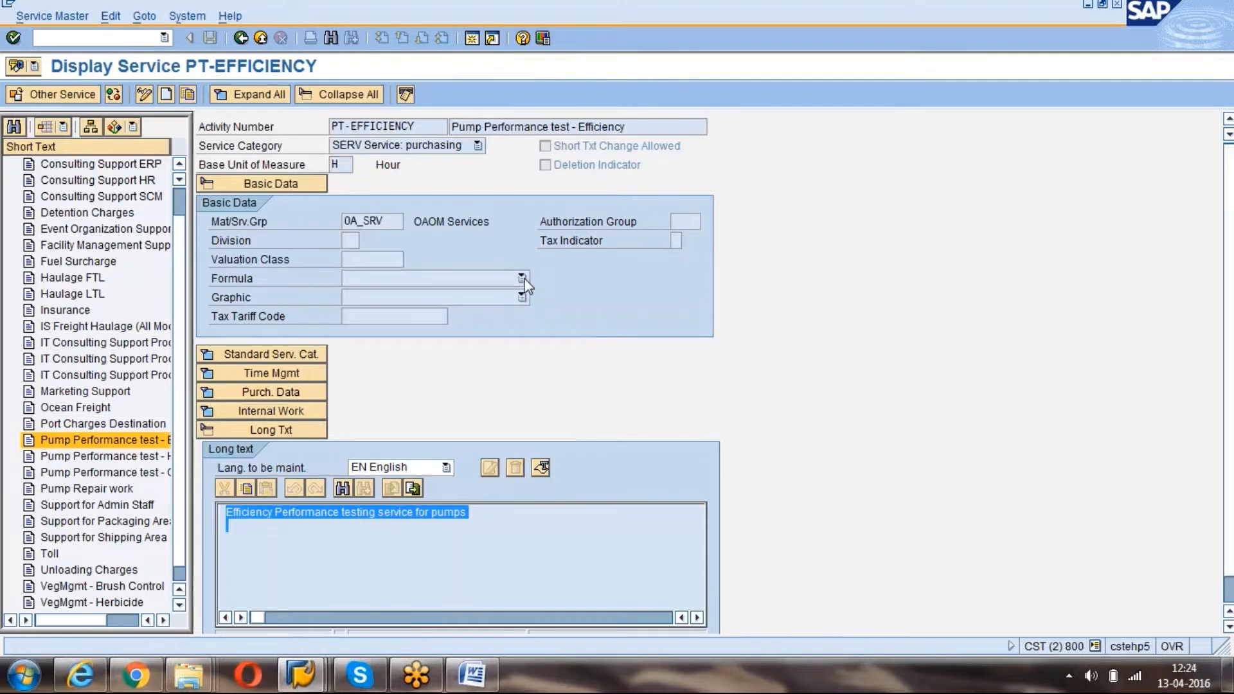
{"action": "left_click", "coordinate": [522, 278]}
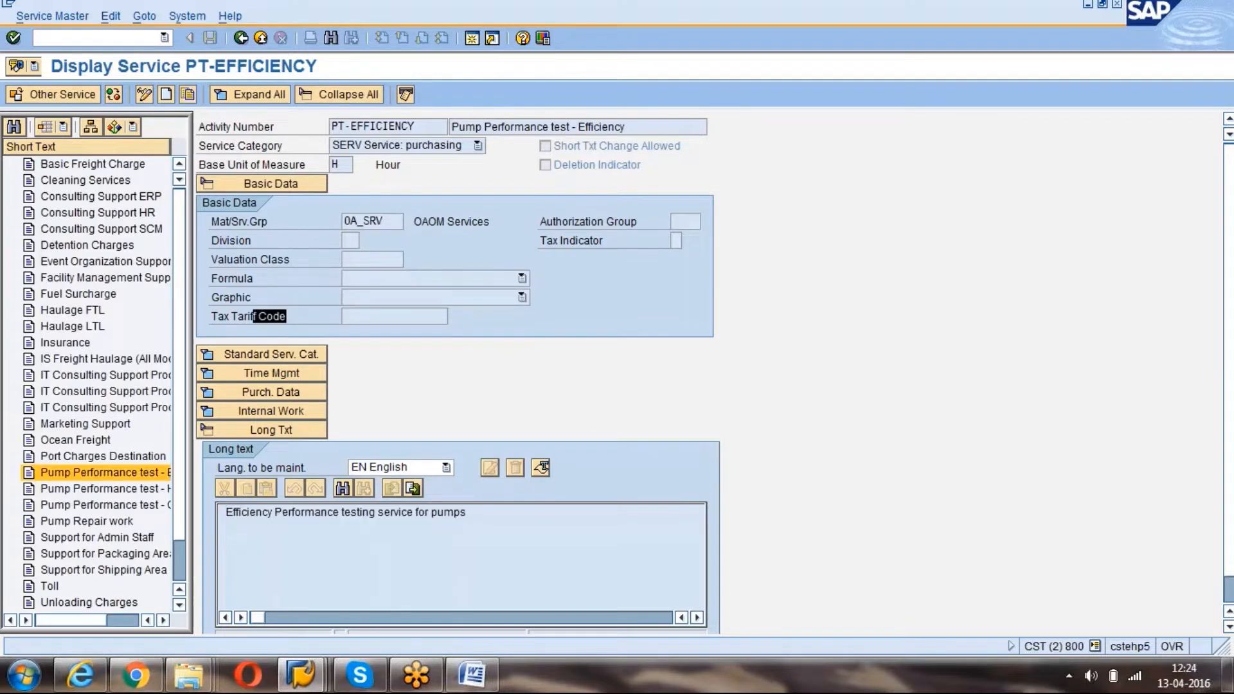
{"action": "left_click", "coordinate": [280, 353]}
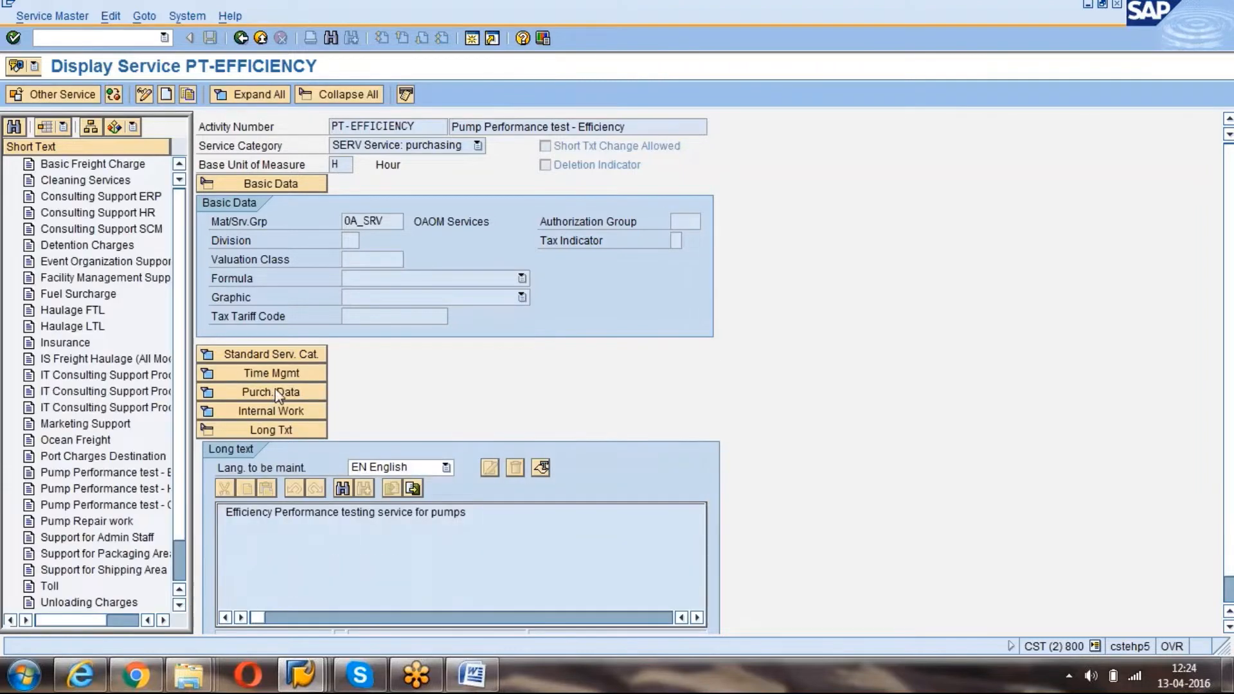
Review PT-EFFICIENCY's empty Purch. Data section and collapse it again.
{"action": "left_click", "coordinate": [263, 391]}
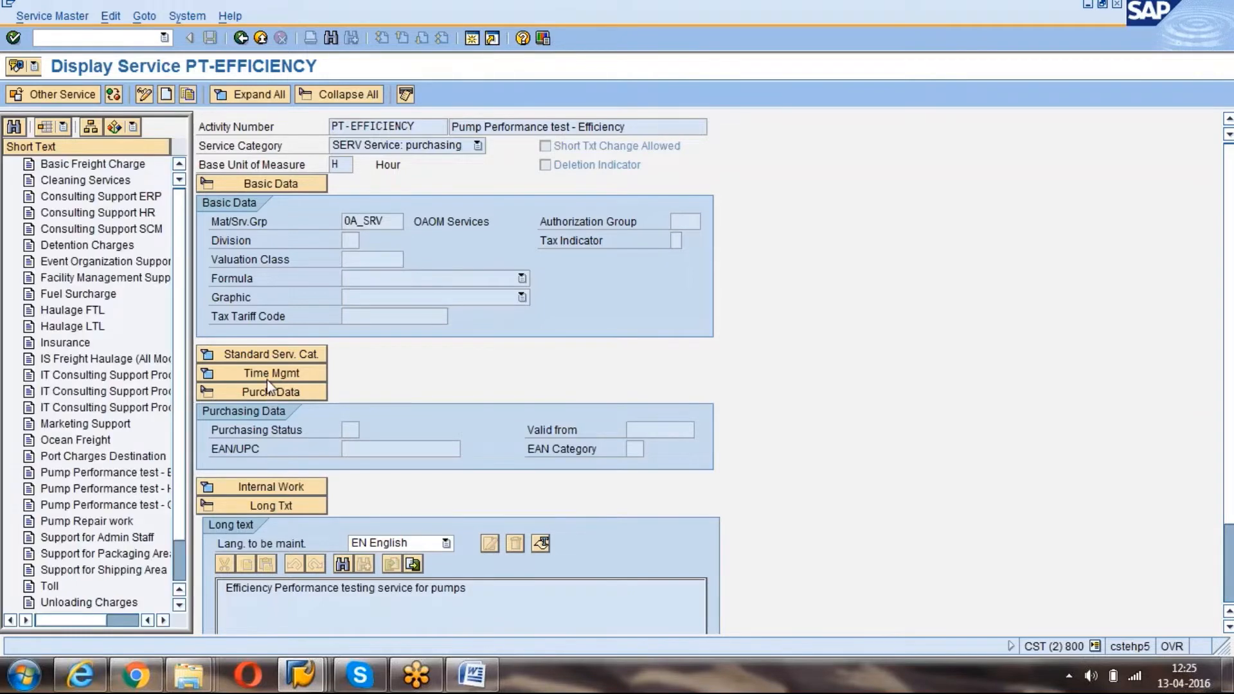
{"action": "left_click", "coordinate": [270, 391]}
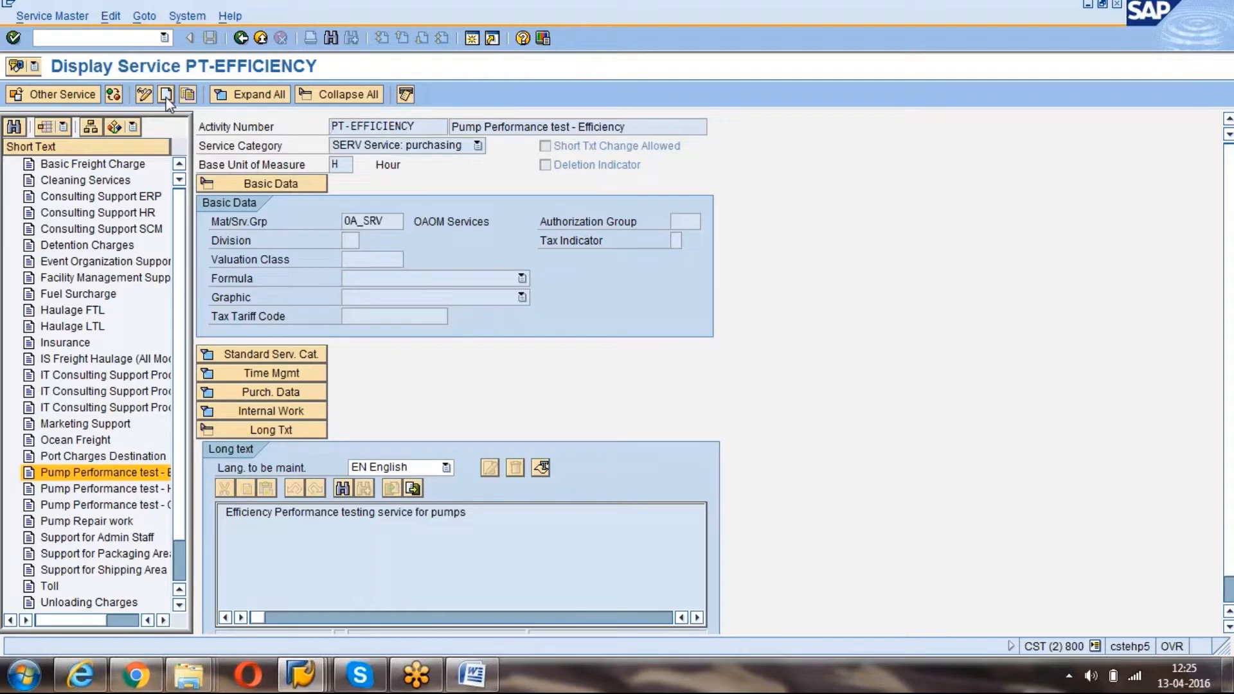
{"action": "mouse_move", "coordinate": [166, 94]}
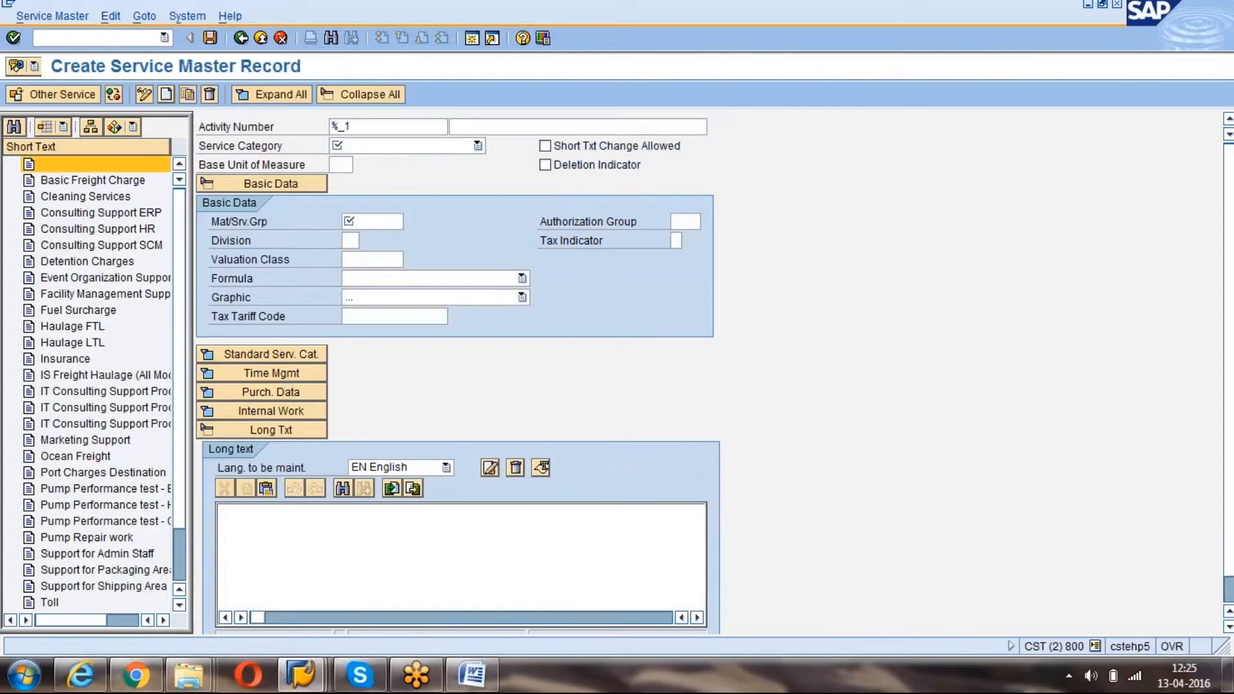
Enter 'Test repair of AC' as the new service's short text.
{"action": "left_click", "coordinate": [387, 126]}
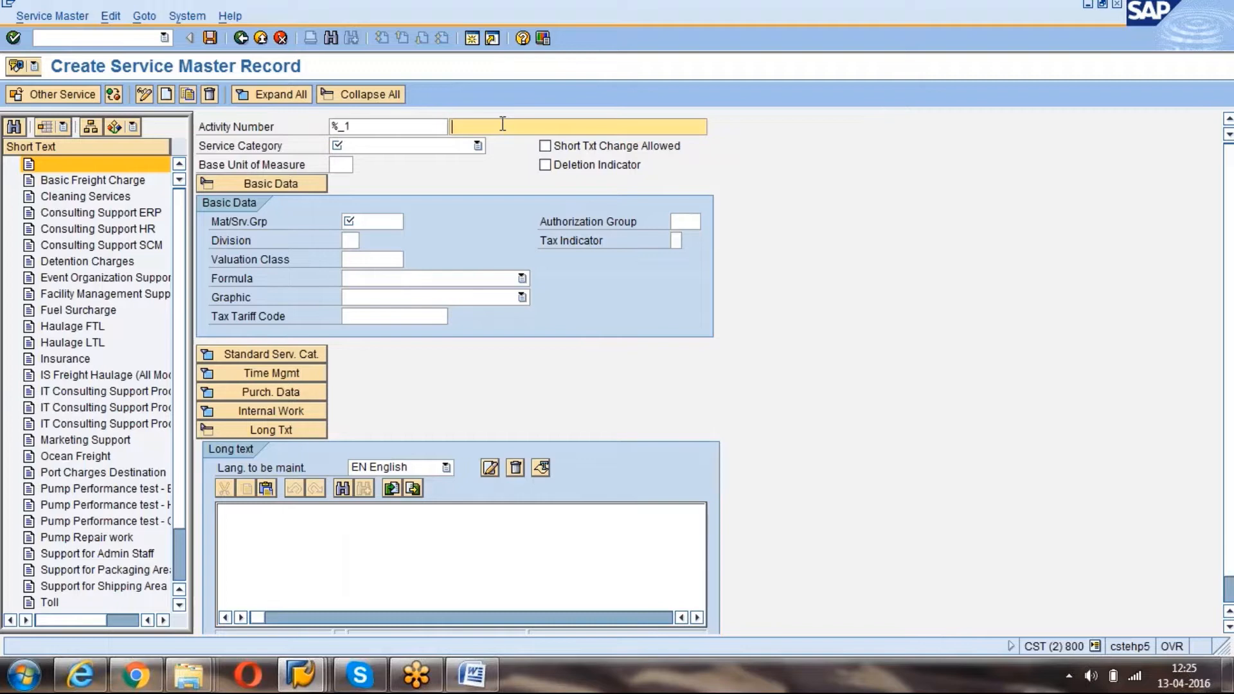
{"action": "type", "text": "Test"}
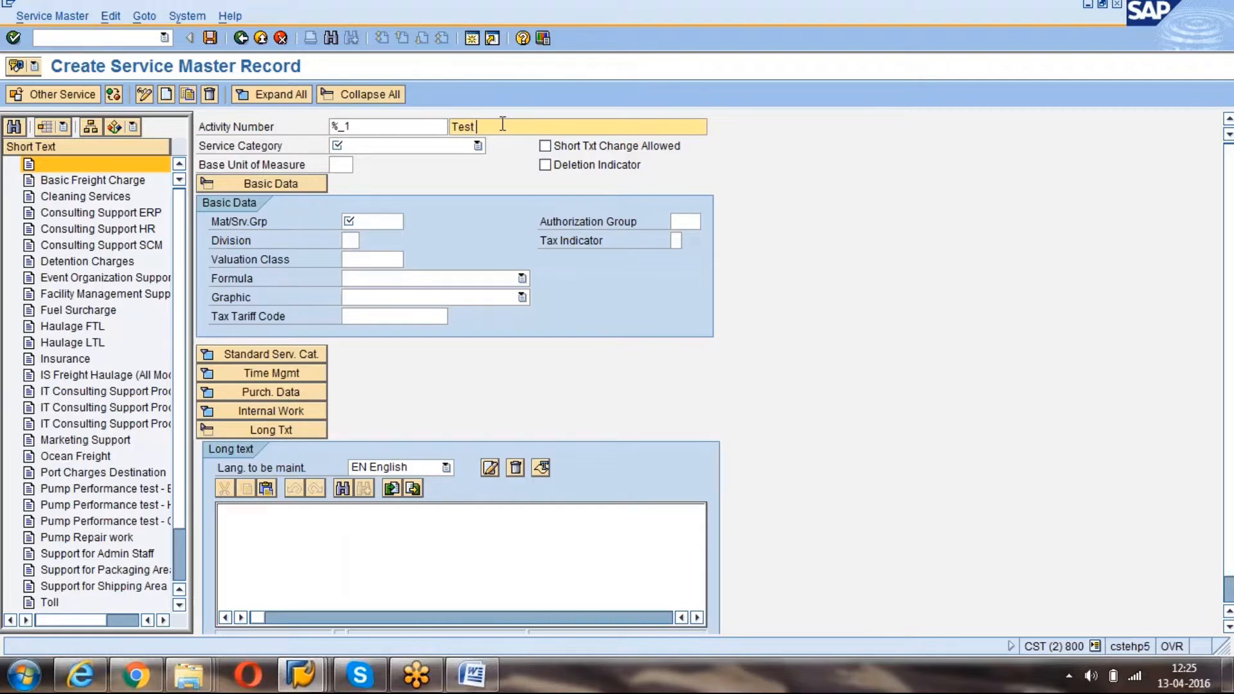
{"action": "type", "text": "repair"}
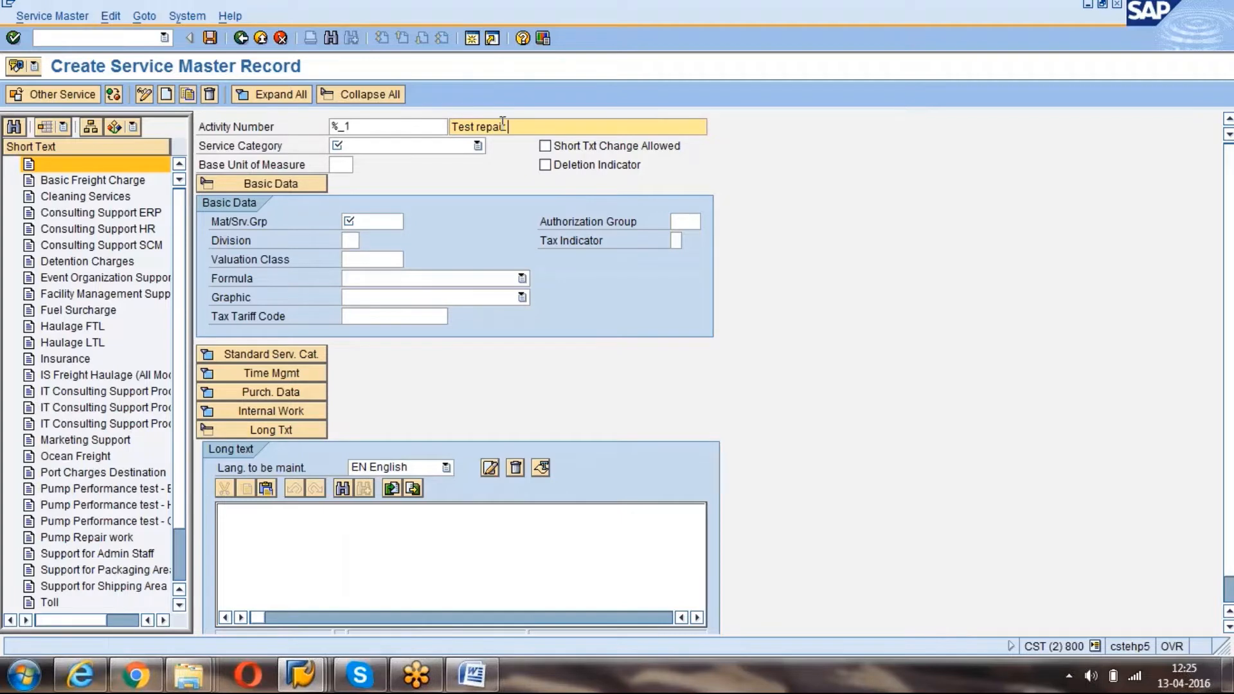
{"action": "type", "text": "of AC"}
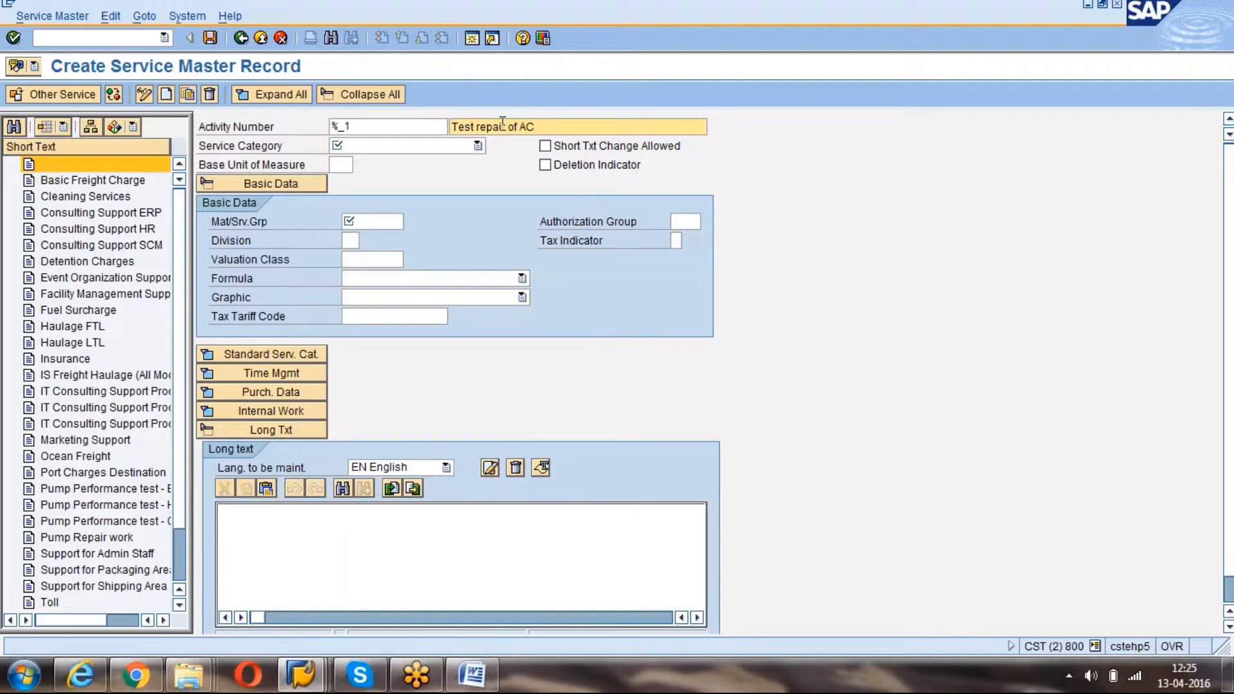
Choose service category ZSER Test Services.
{"action": "left_click", "coordinate": [402, 145]}
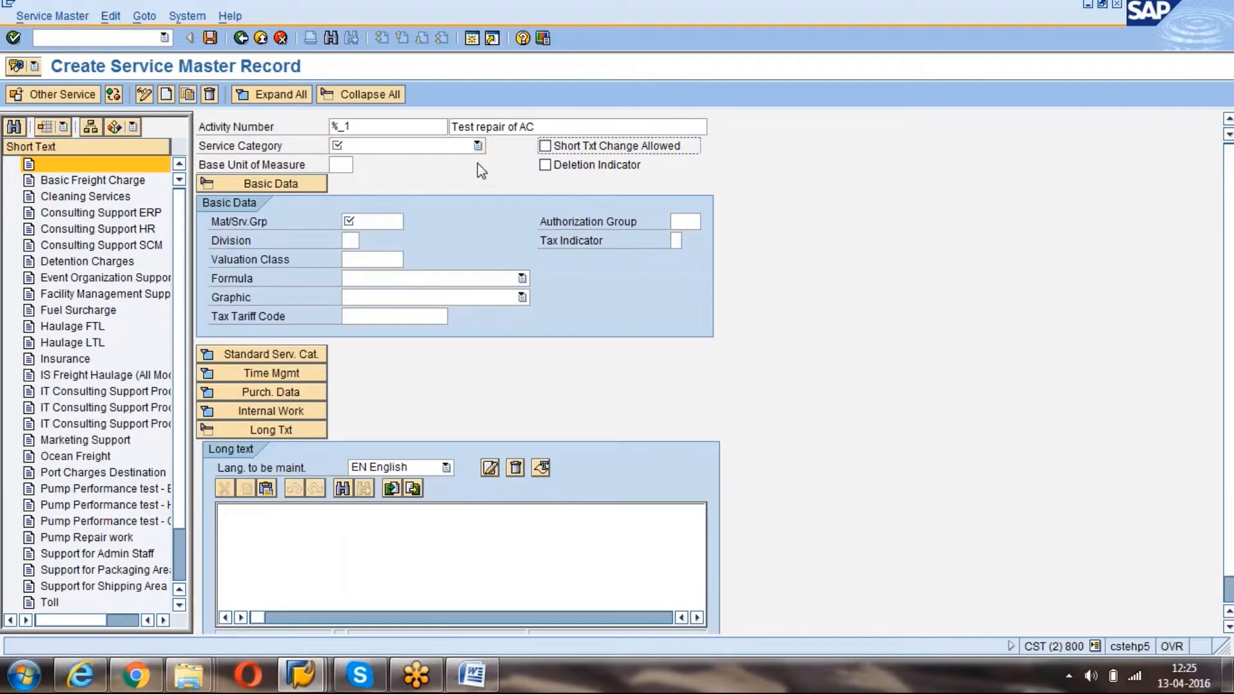
{"action": "left_click", "coordinate": [477, 146]}
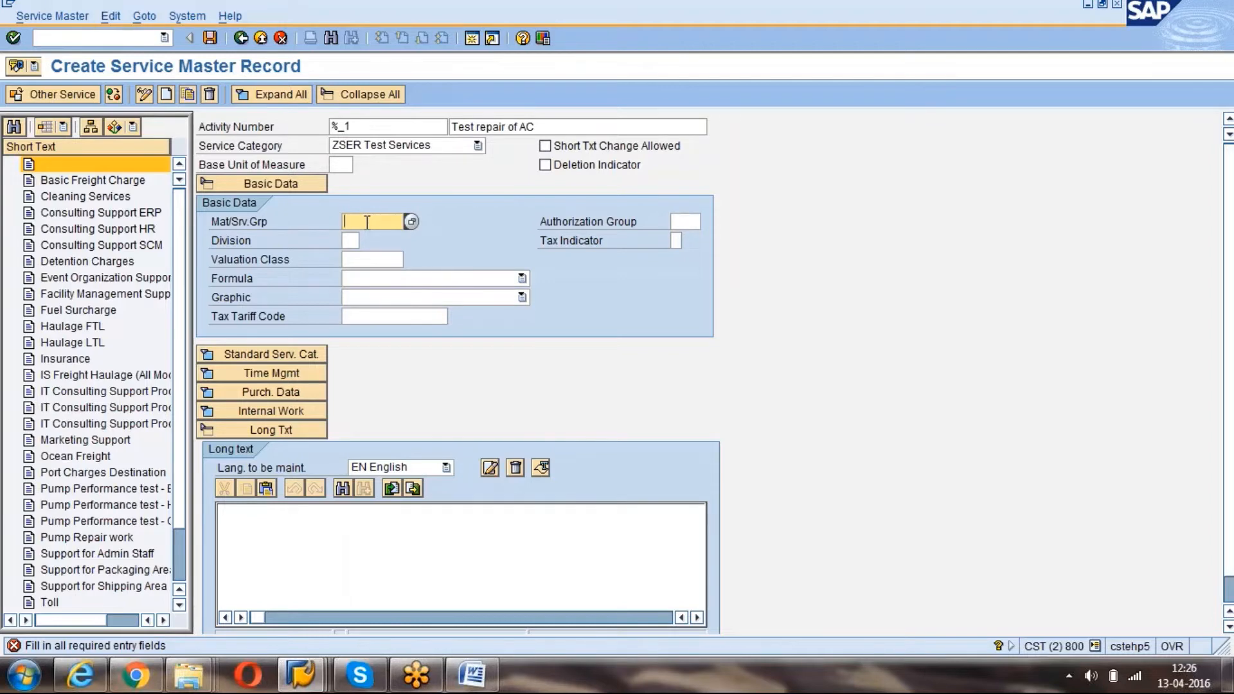
Pick ZSERGRP1 Test Service Group from the material group F4 help as Mat/Srv.Grp.
{"action": "left_click", "coordinate": [371, 221]}
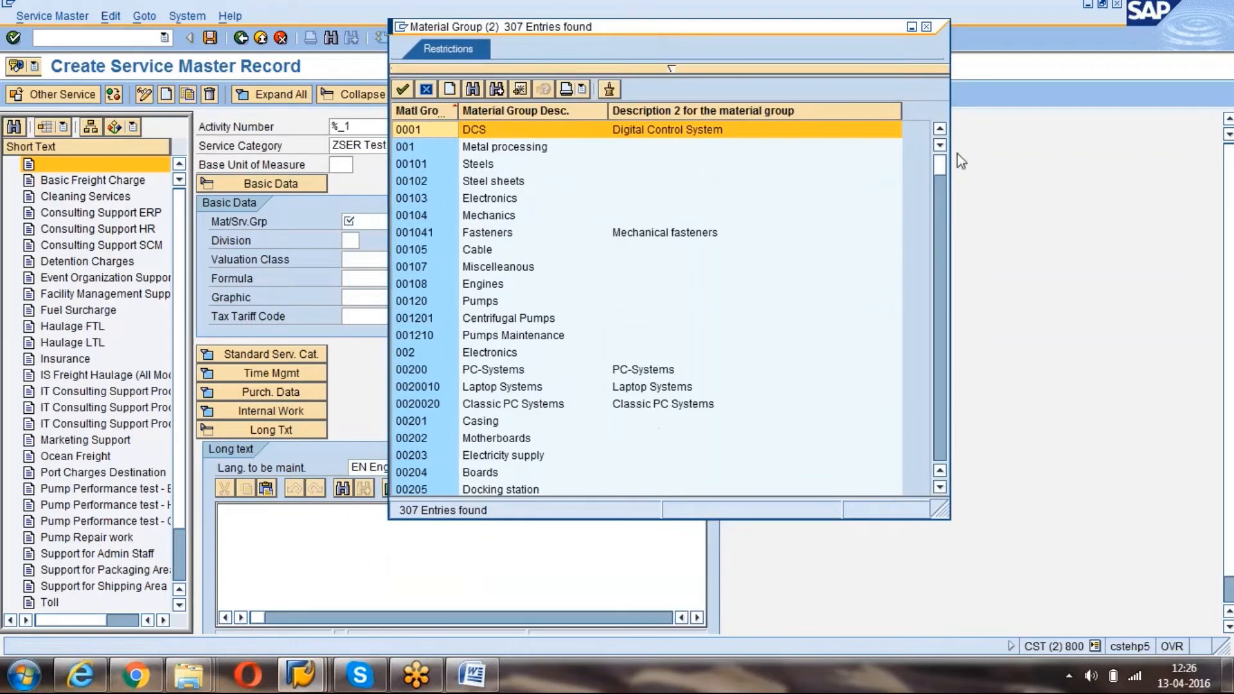
{"action": "left_click", "coordinate": [940, 489]}
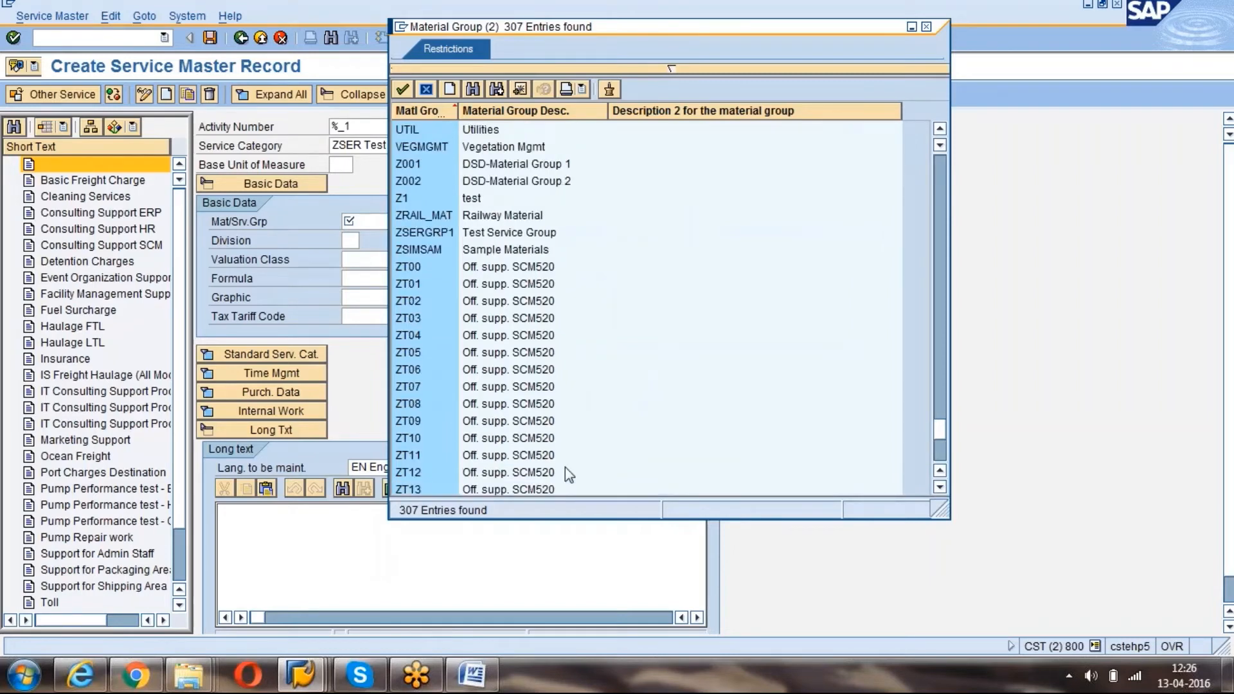
{"action": "left_click", "coordinate": [511, 232]}
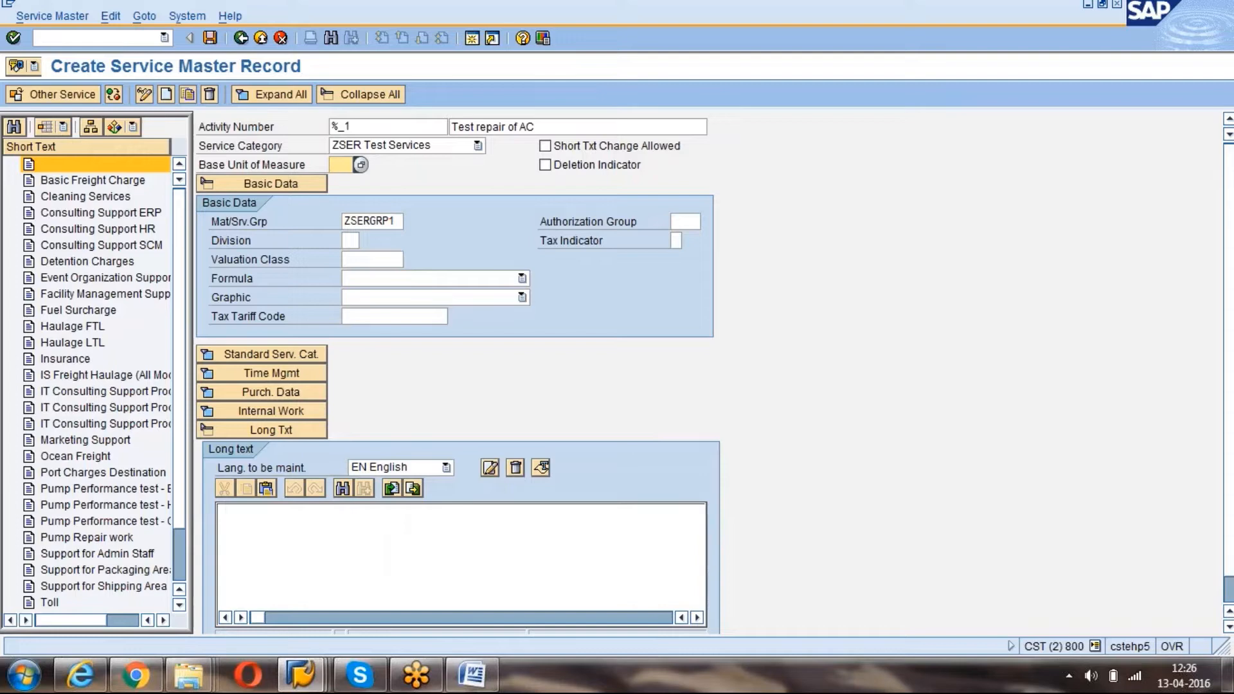
Enter base unit H and search the unit F4 list for 'hour' and 'H'.
{"action": "type", "text": "H"}
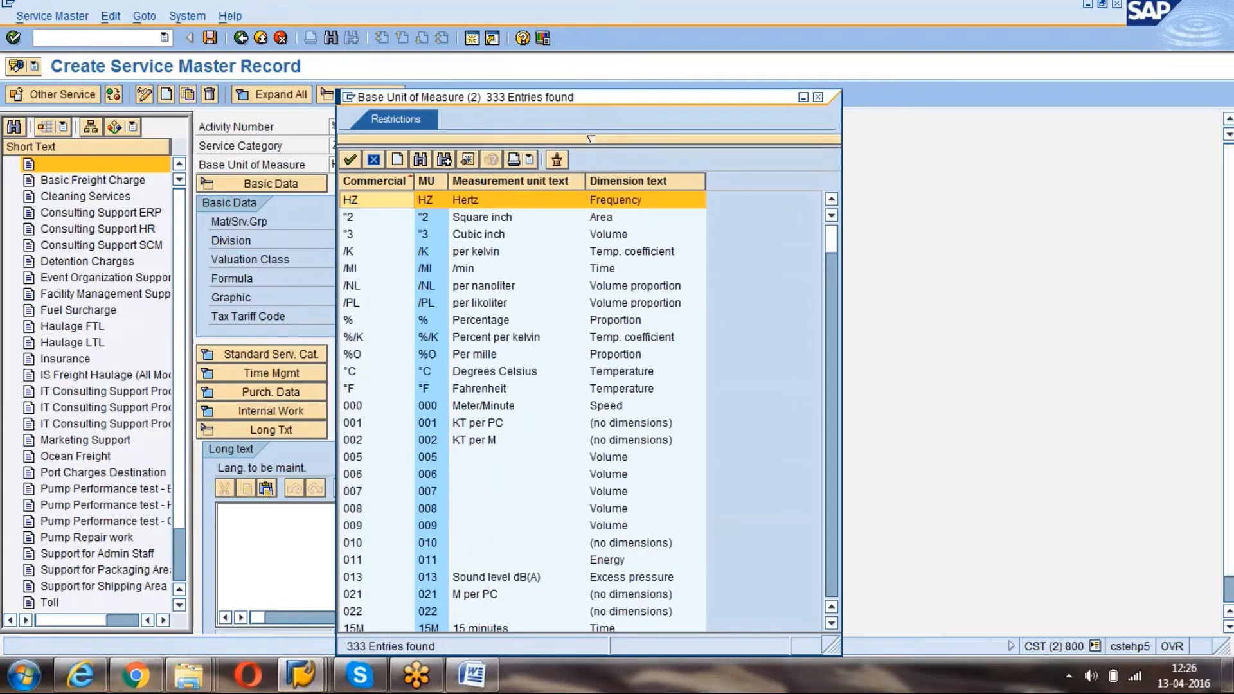
{"action": "type", "text": "hour"}
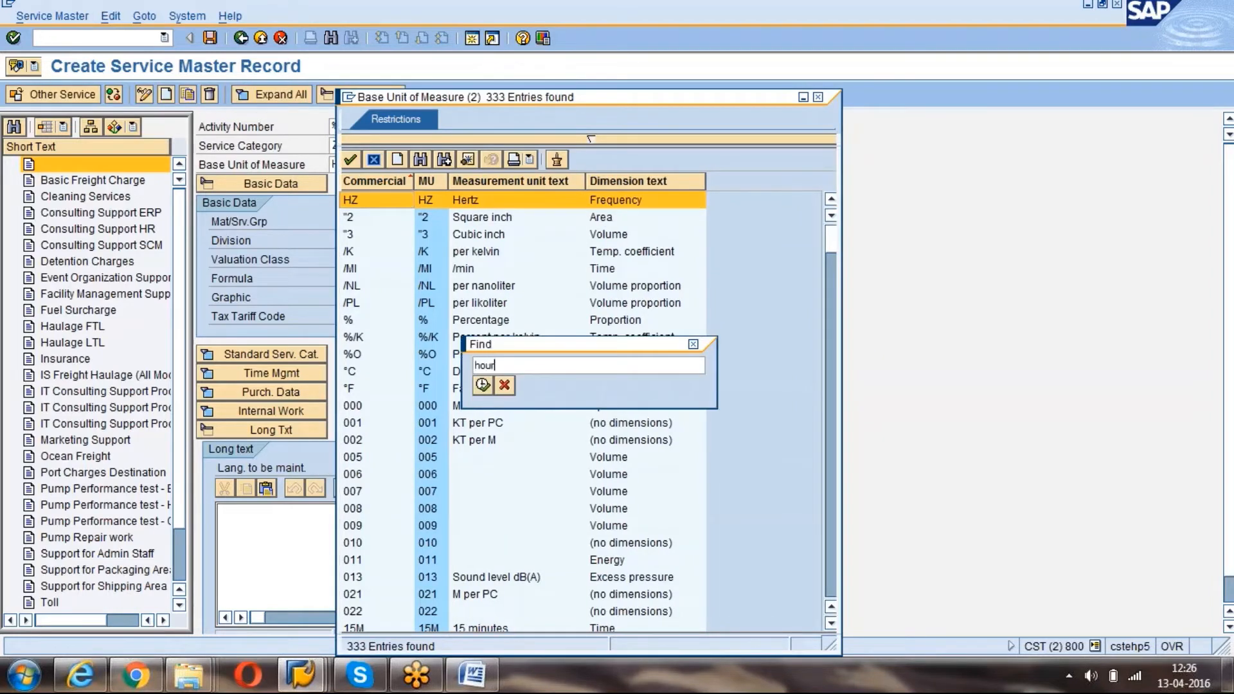
{"action": "left_click", "coordinate": [482, 385]}
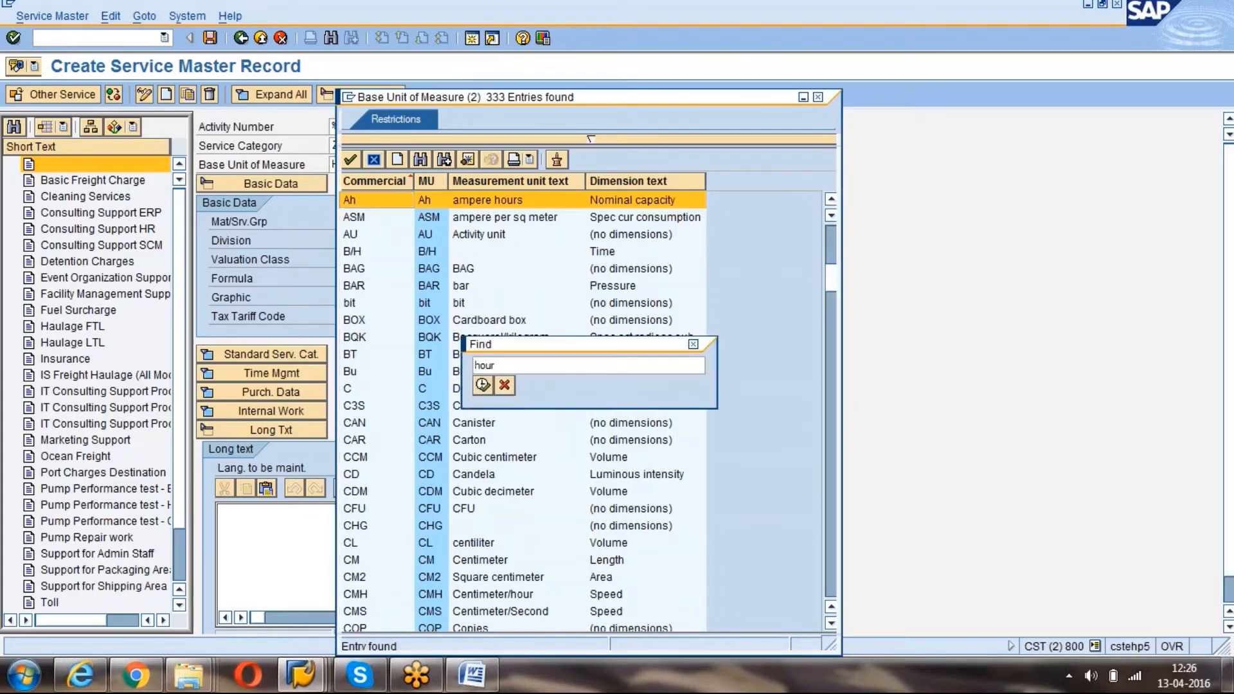
{"action": "type", "text": "H"}
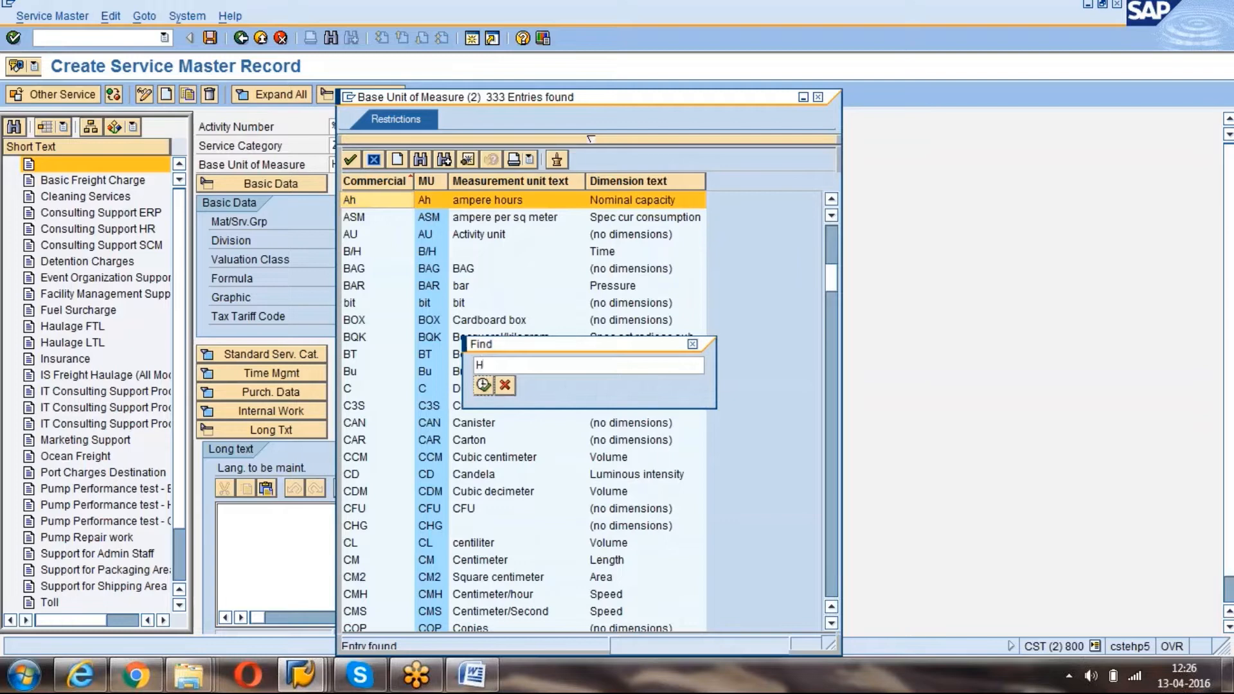
{"action": "left_click", "coordinate": [483, 385]}
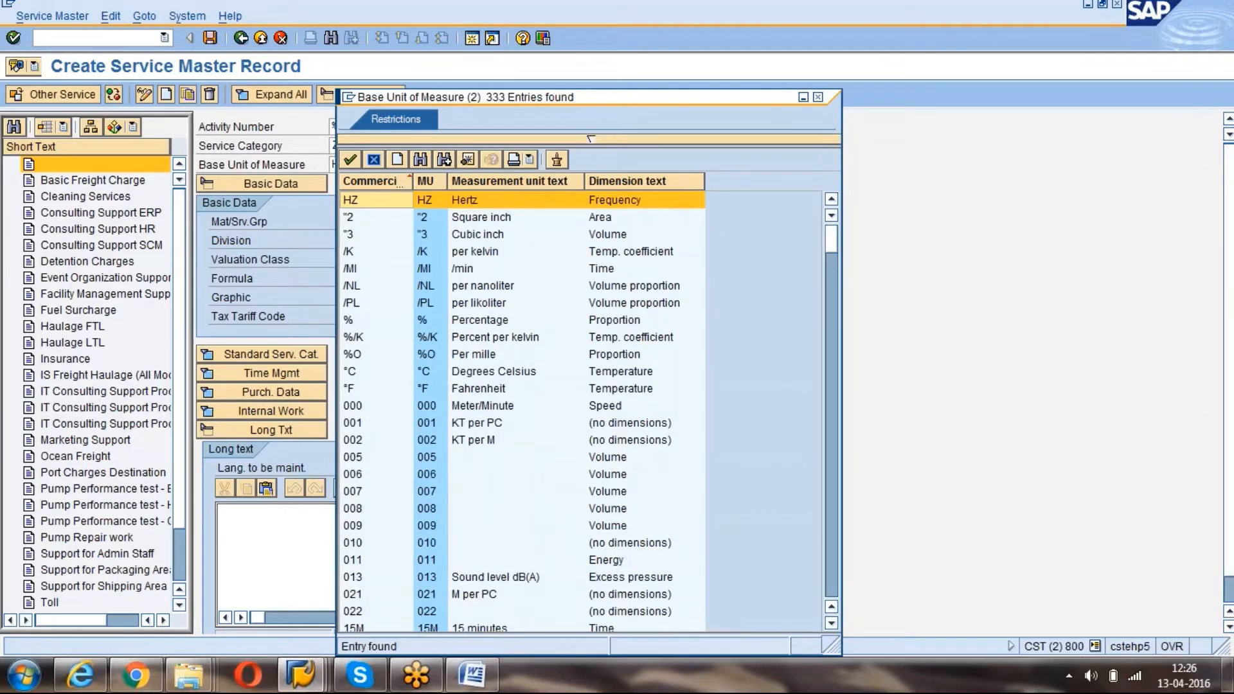
Scroll through the 333-entry unit of measure list looking for an hour unit.
{"action": "scroll", "scroll_direction": "down", "scroll_amount": 3}
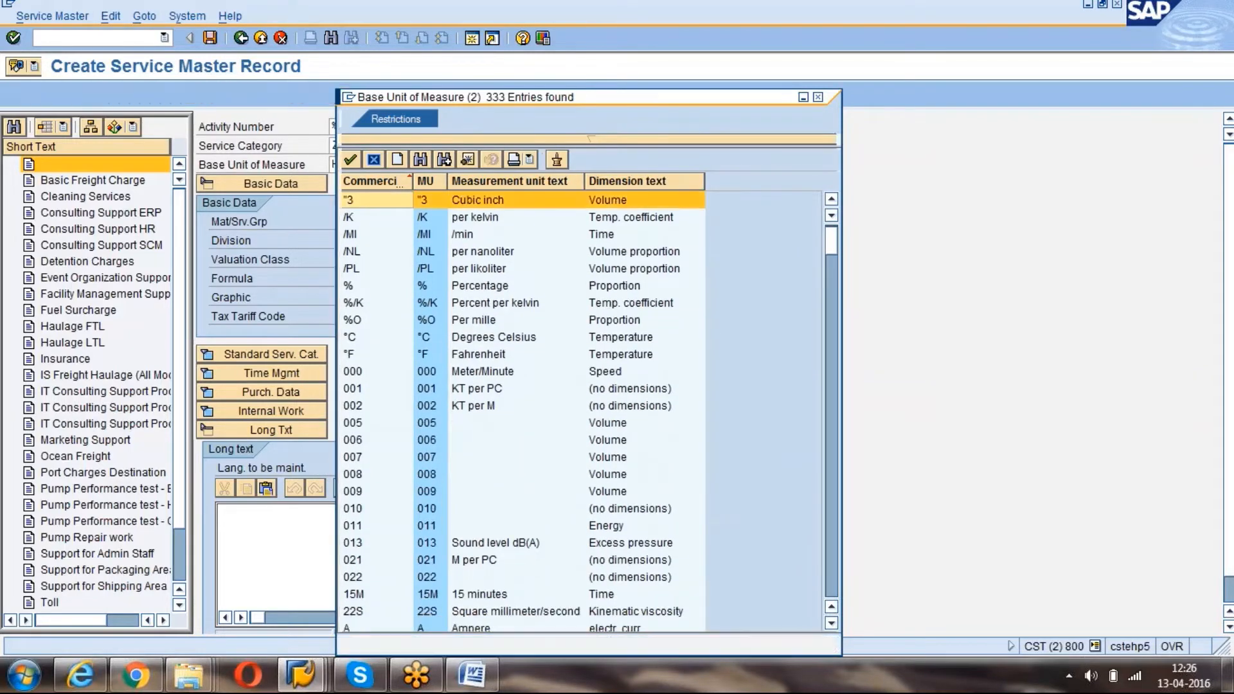
{"action": "scroll", "scroll_direction": "down", "scroll_amount": 3}
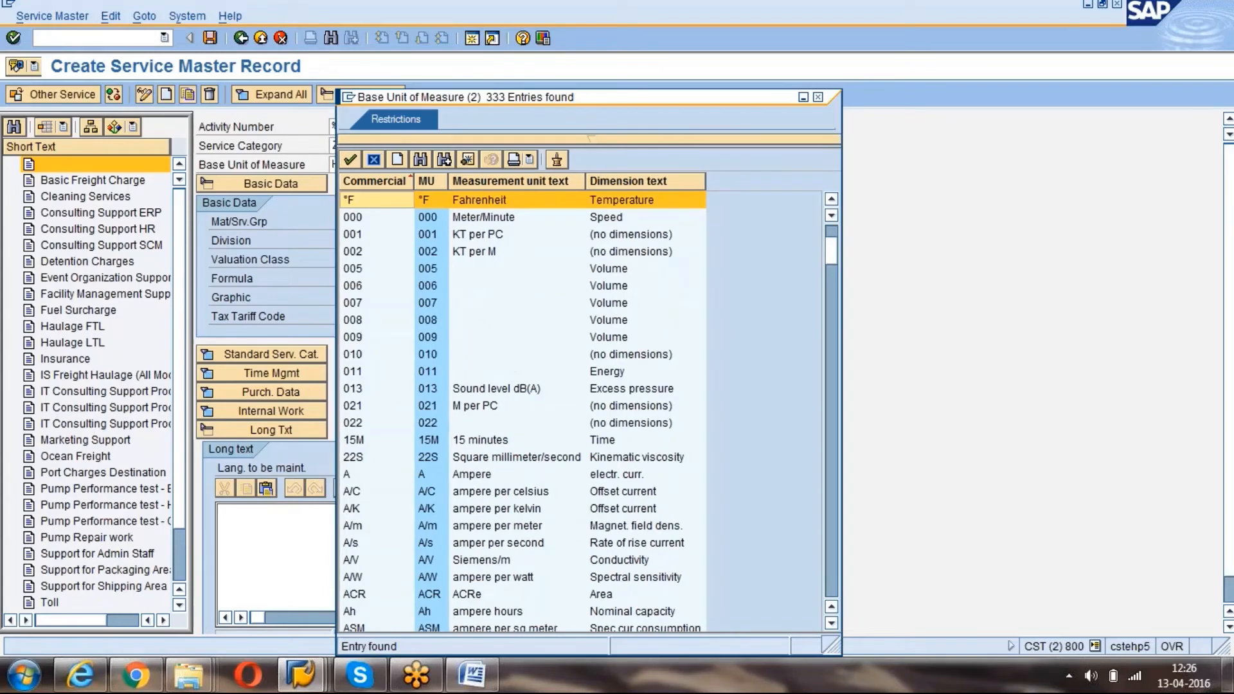
{"action": "scroll", "scroll_direction": "down", "scroll_amount": 3}
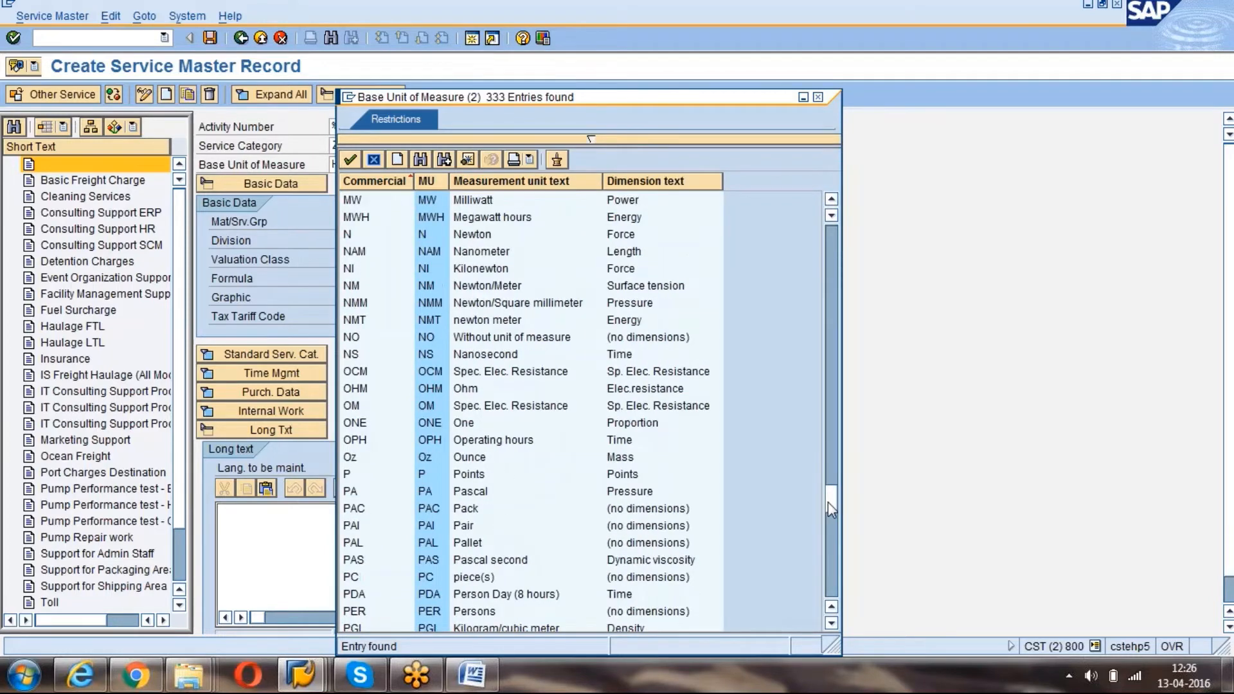
{"action": "left_click_drag", "start_coordinate": [831, 507], "coordinate": [832, 578]}
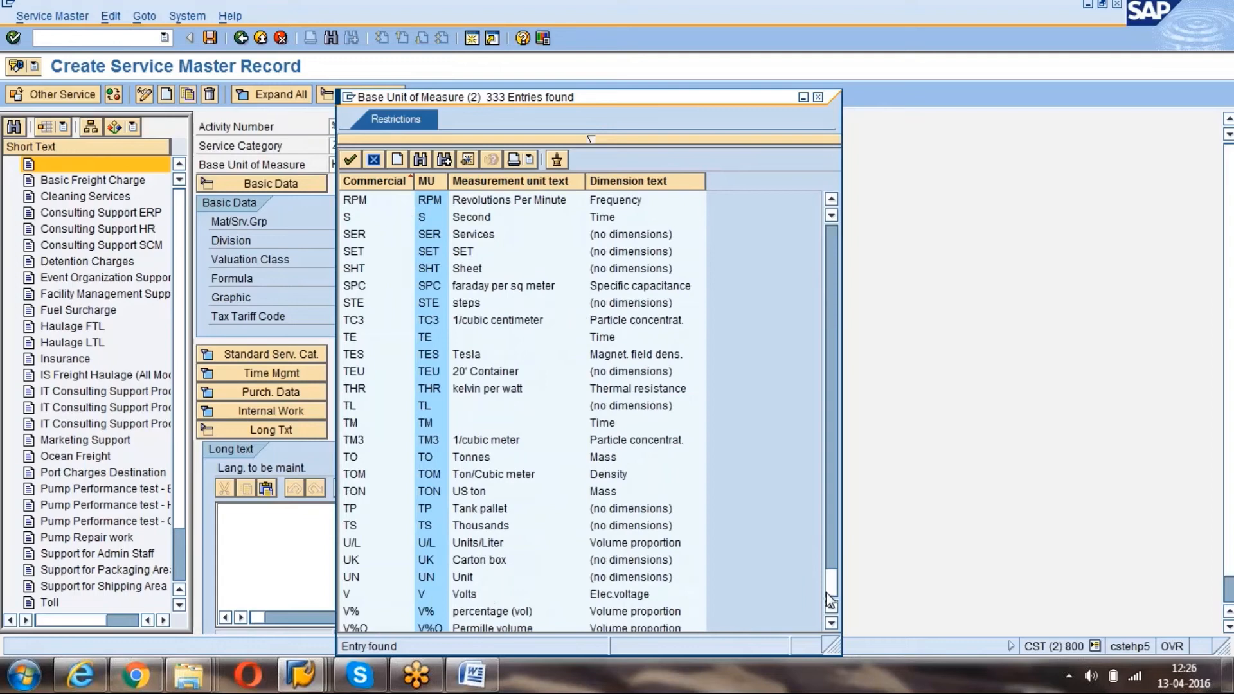
{"action": "scroll", "scroll_direction": "down", "scroll_amount": 3}
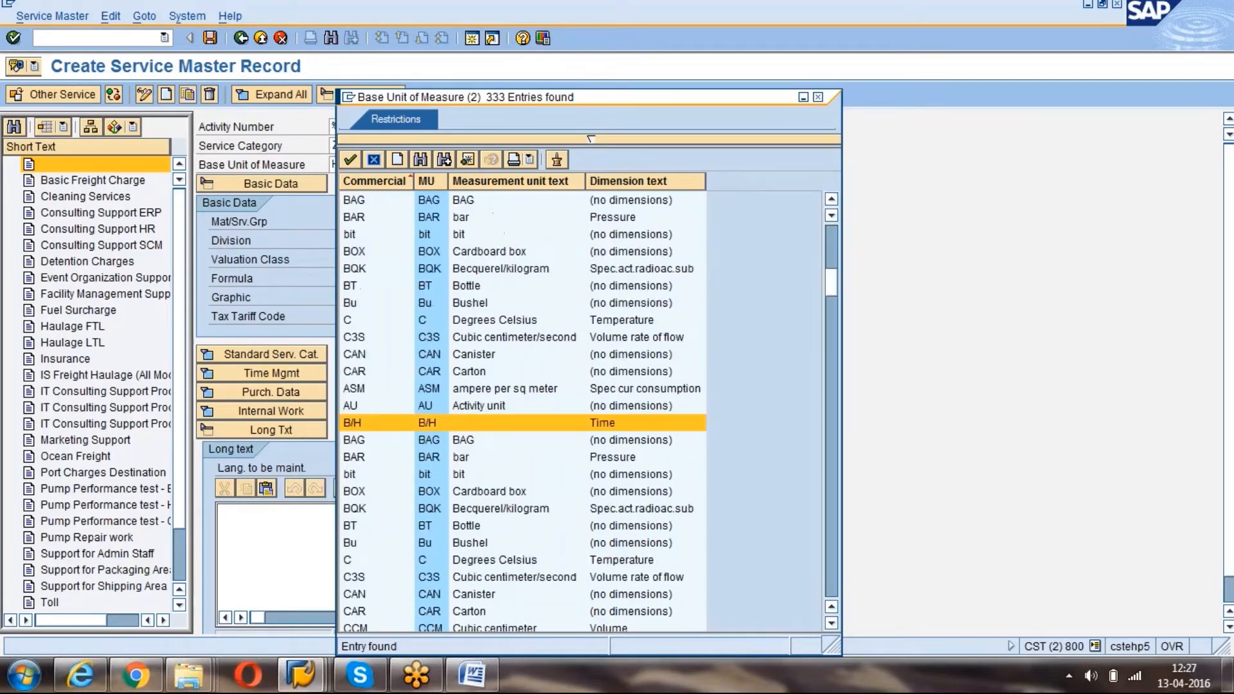
{"action": "scroll", "scroll_direction": "down", "scroll_amount": 3}
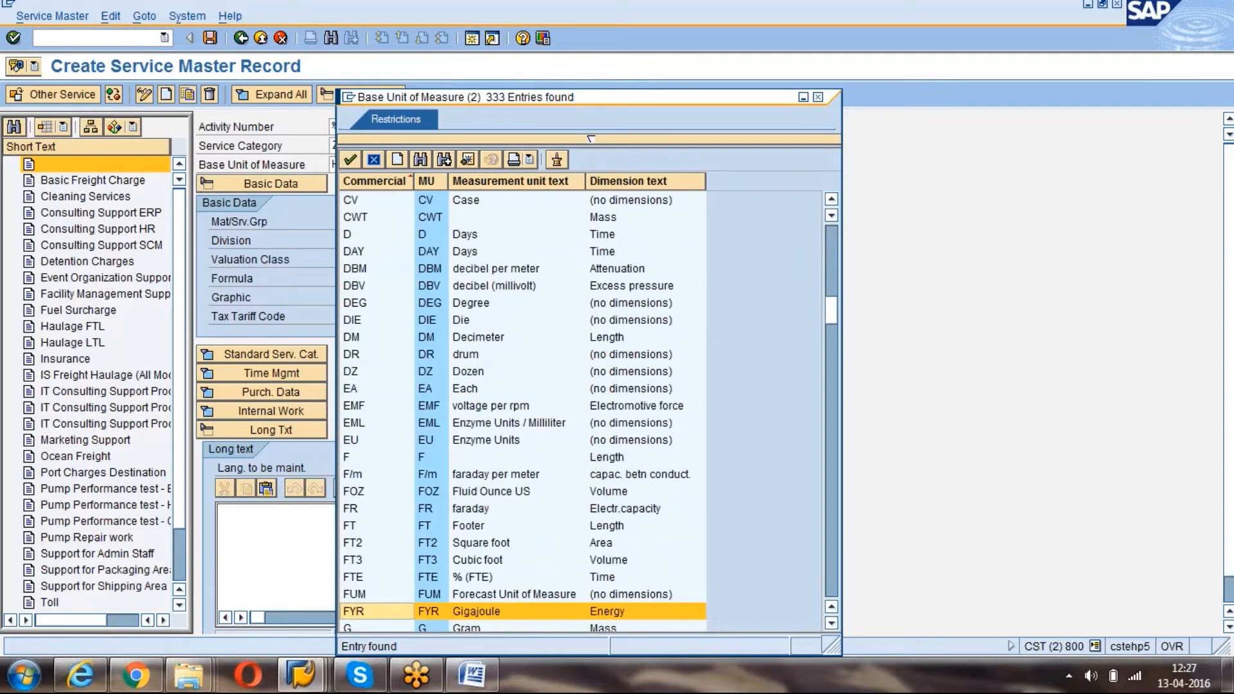
{"action": "scroll", "scroll_direction": "down", "scroll_amount": 3}
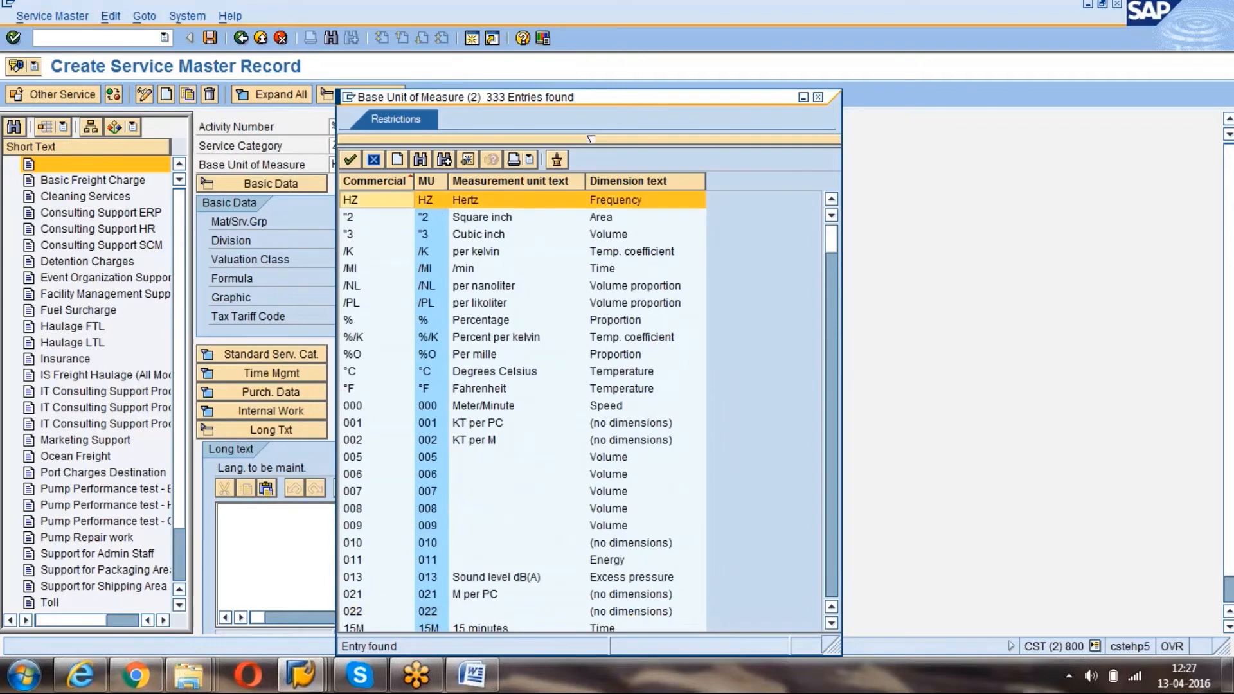
{"action": "mouse_move", "coordinate": [815, 108]}
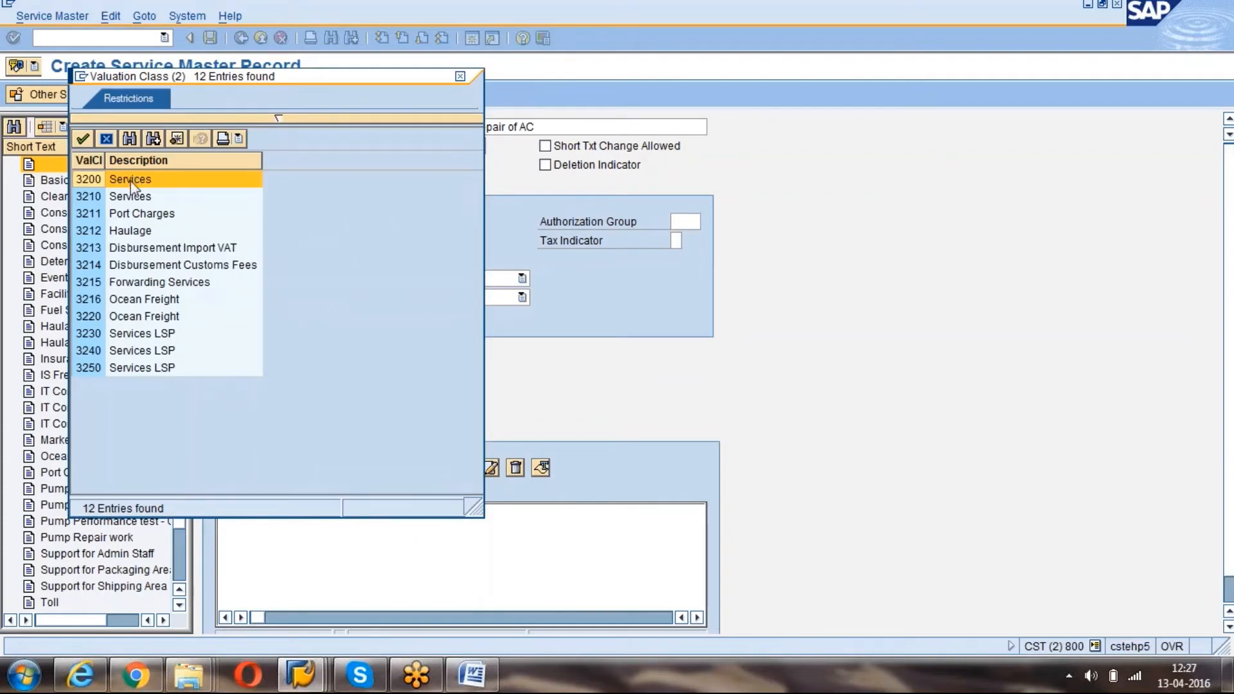
Assign valuation class 3200 Services and tick Short Txt Change Allowed.
{"action": "double_click", "coordinate": [129, 180]}
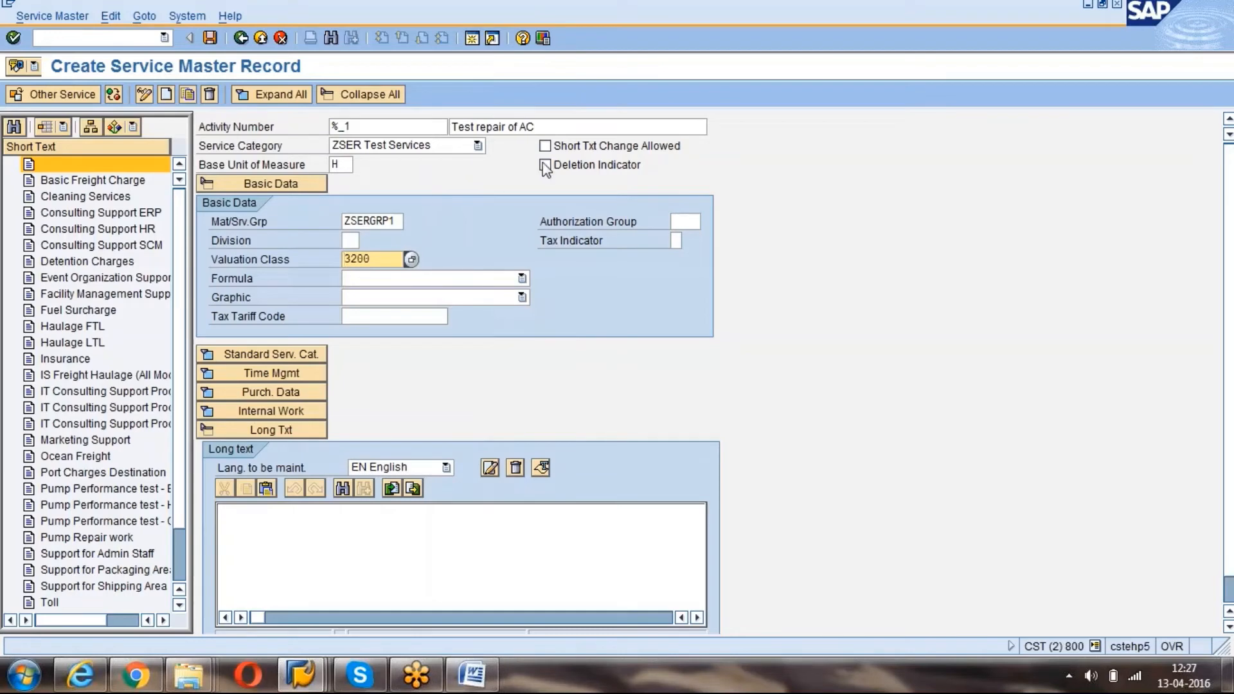
{"action": "left_click", "coordinate": [545, 146]}
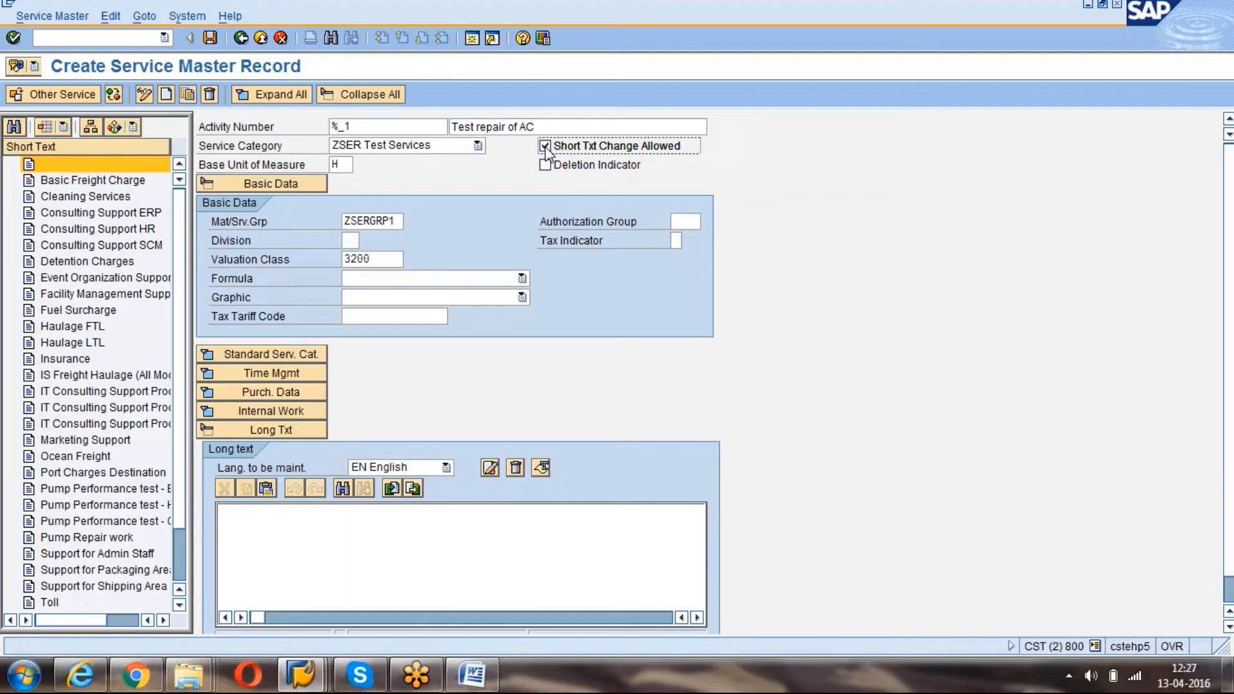
Write the English long text 'basic repair of AC' in the long text editor.
{"action": "left_click", "coordinate": [544, 146]}
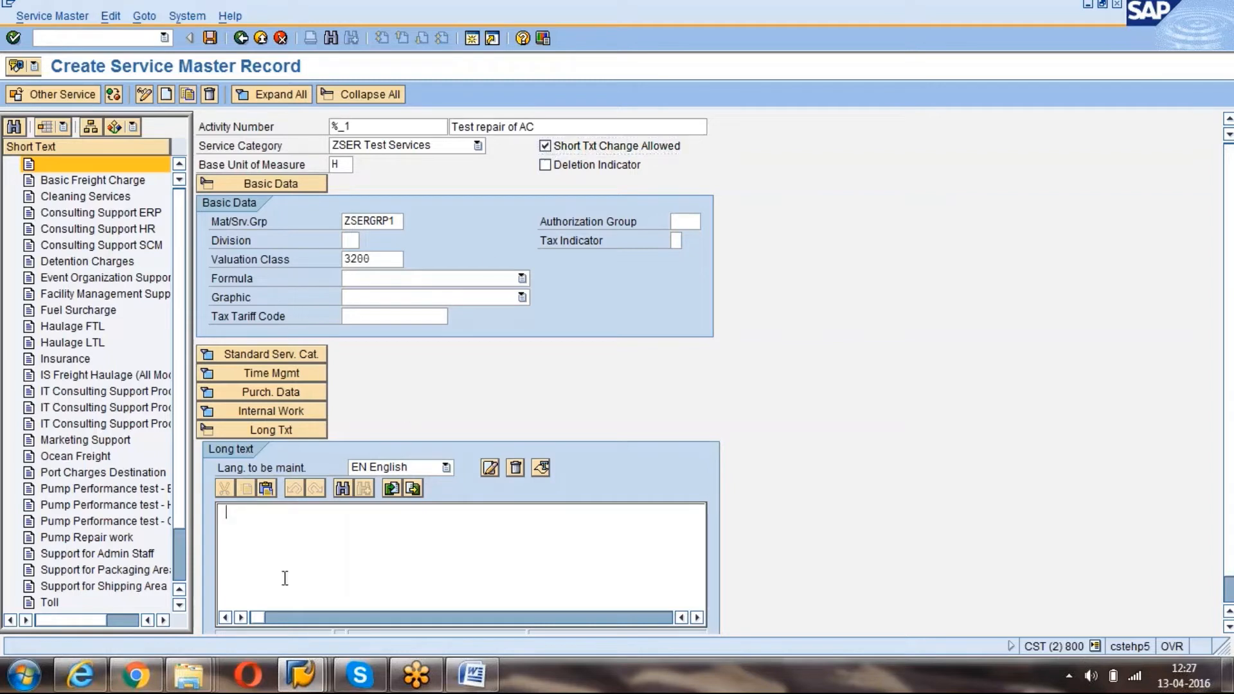
{"action": "type", "text": "R"}
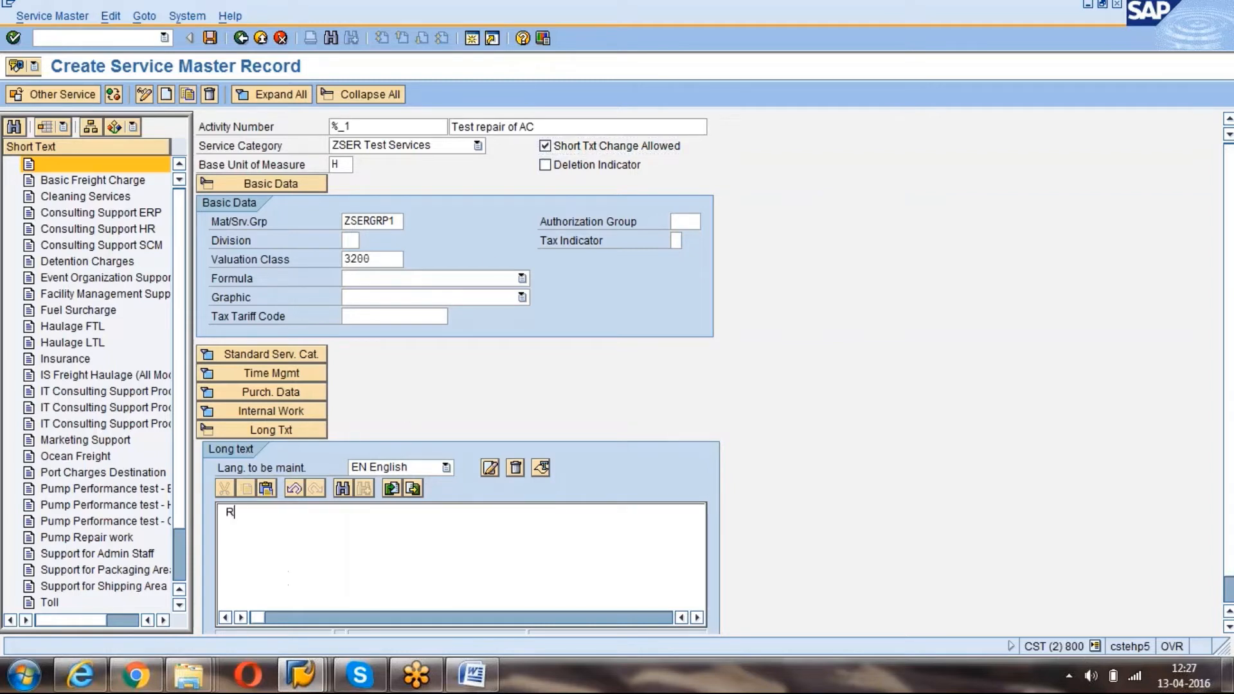
{"action": "type", "text": "epair"}
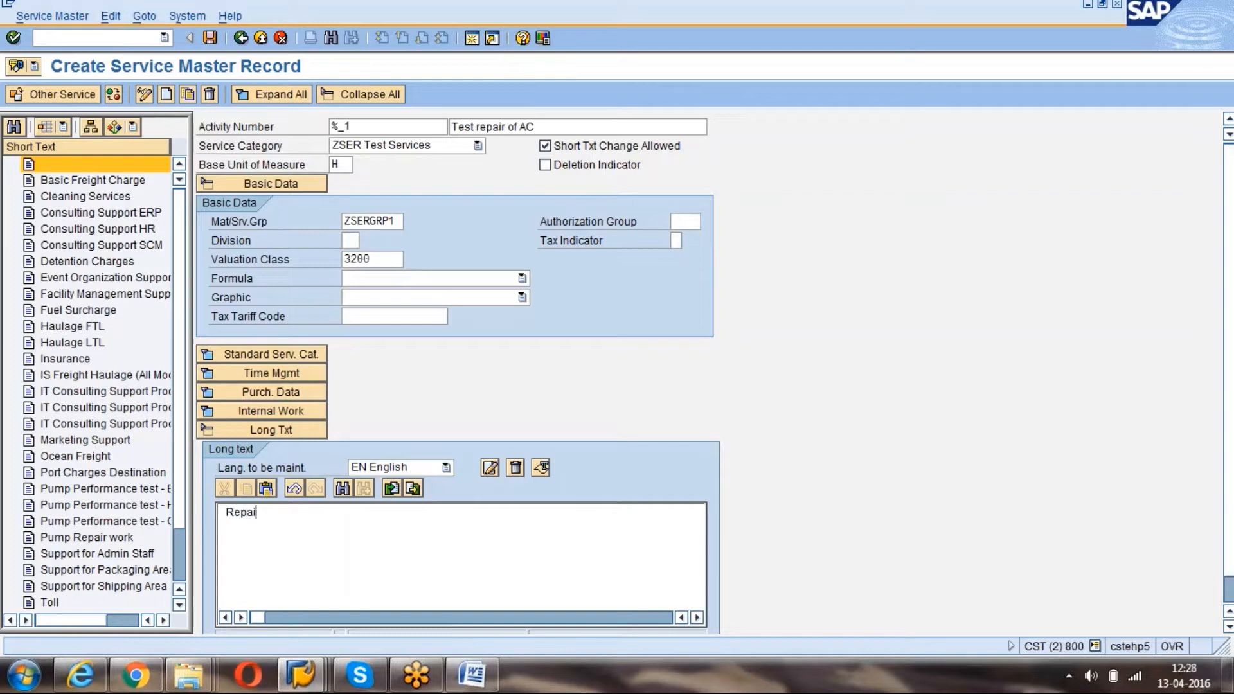
{"action": "type", "text": "base"}
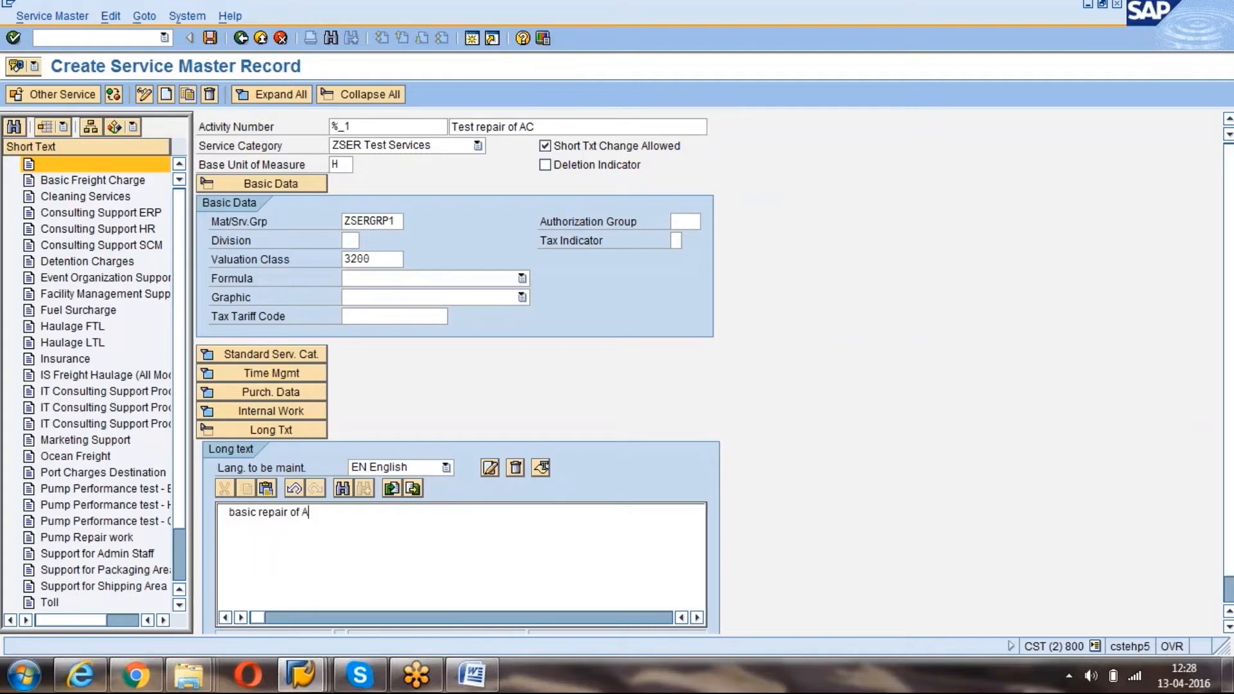
{"action": "type", "text": "C"}
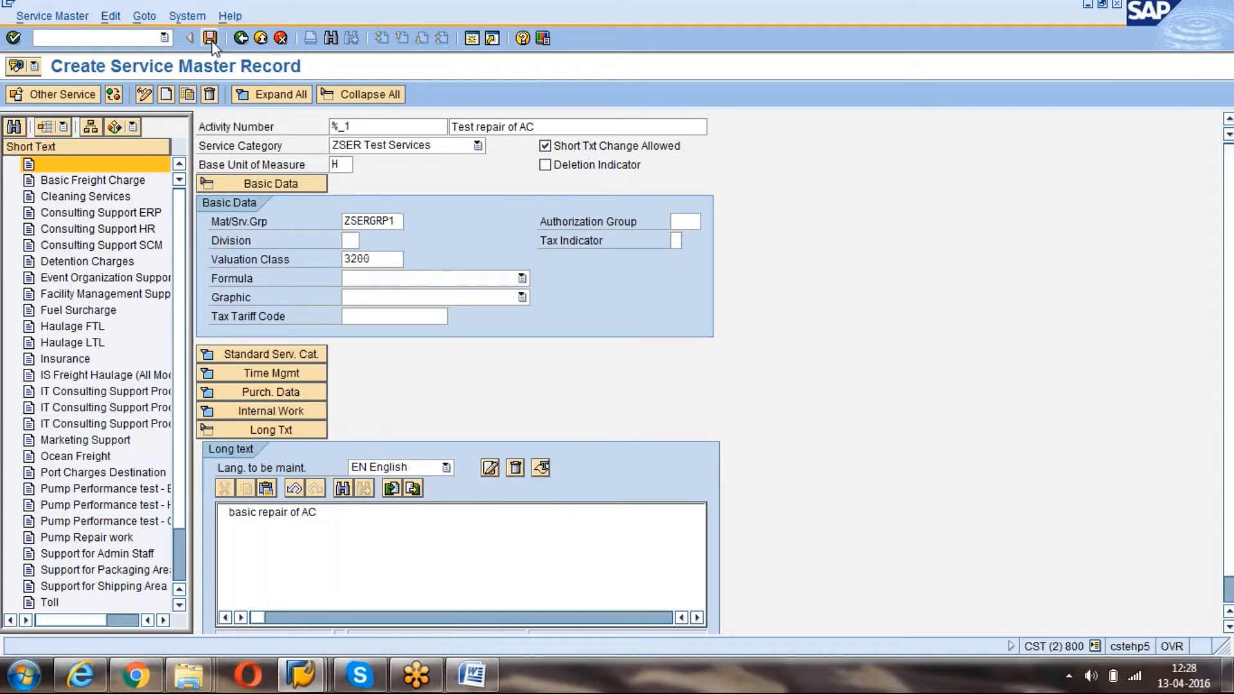
Save the new service master record, getting 'Data records saved'.
{"action": "left_click", "coordinate": [210, 38]}
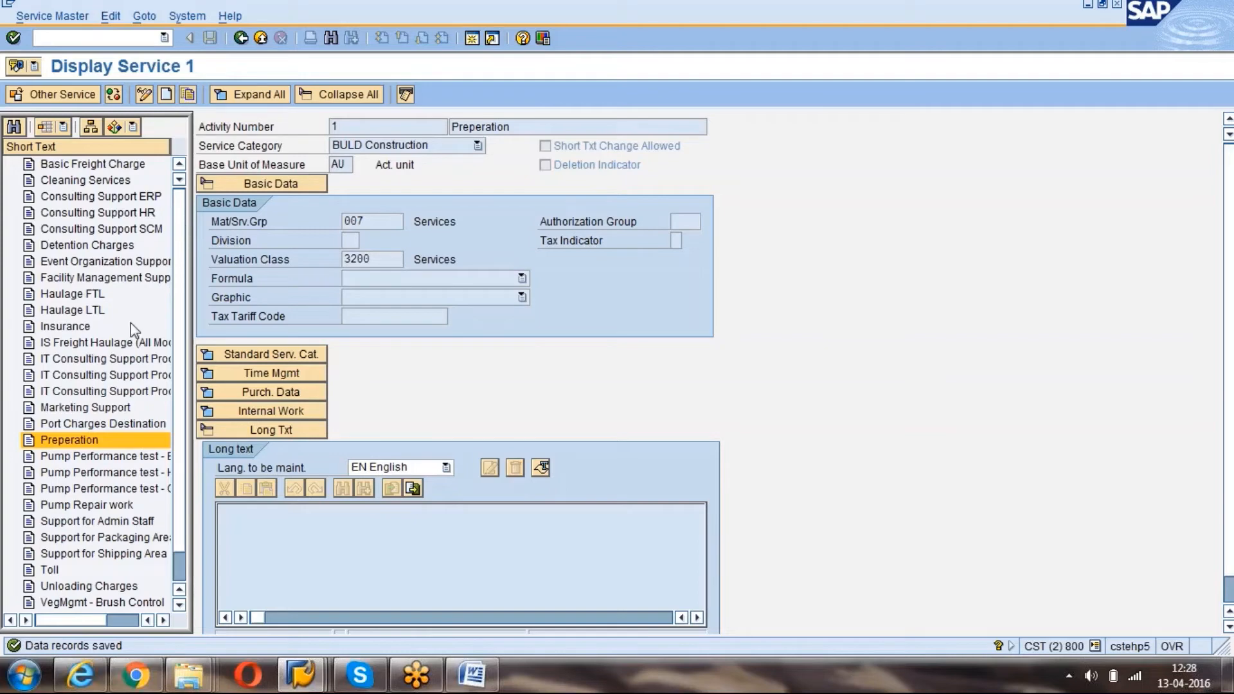
{"action": "mouse_move", "coordinate": [183, 432]}
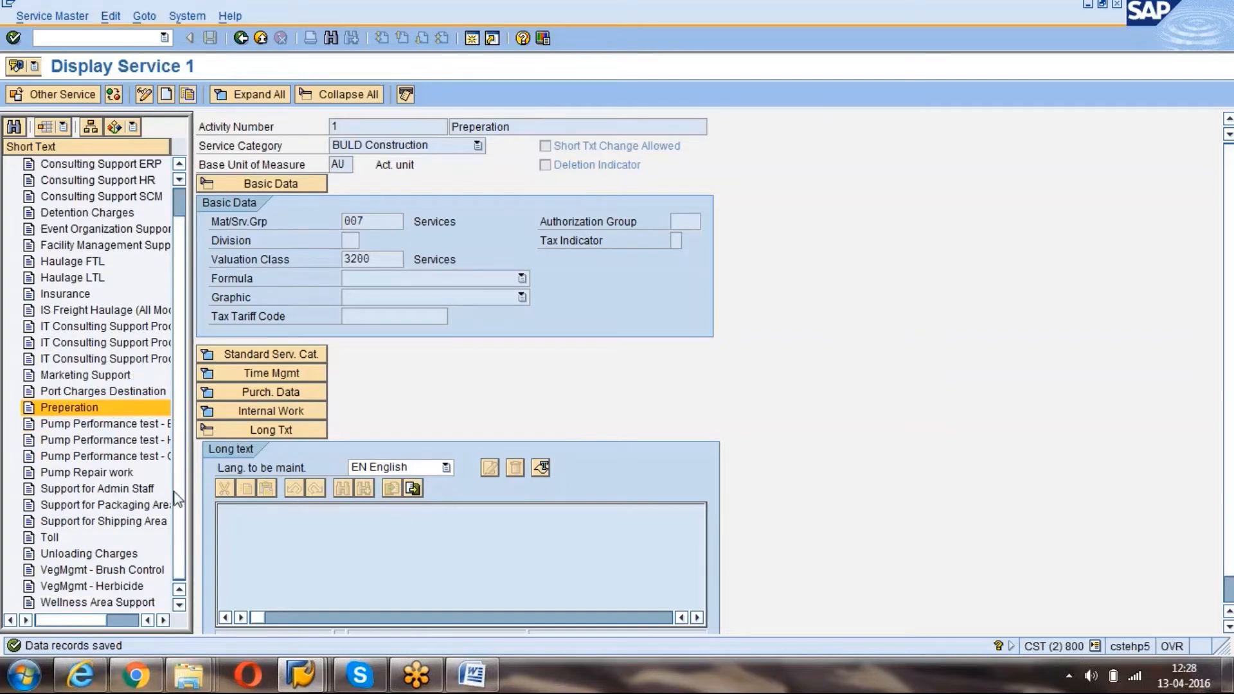
{"action": "mouse_move", "coordinate": [182, 506]}
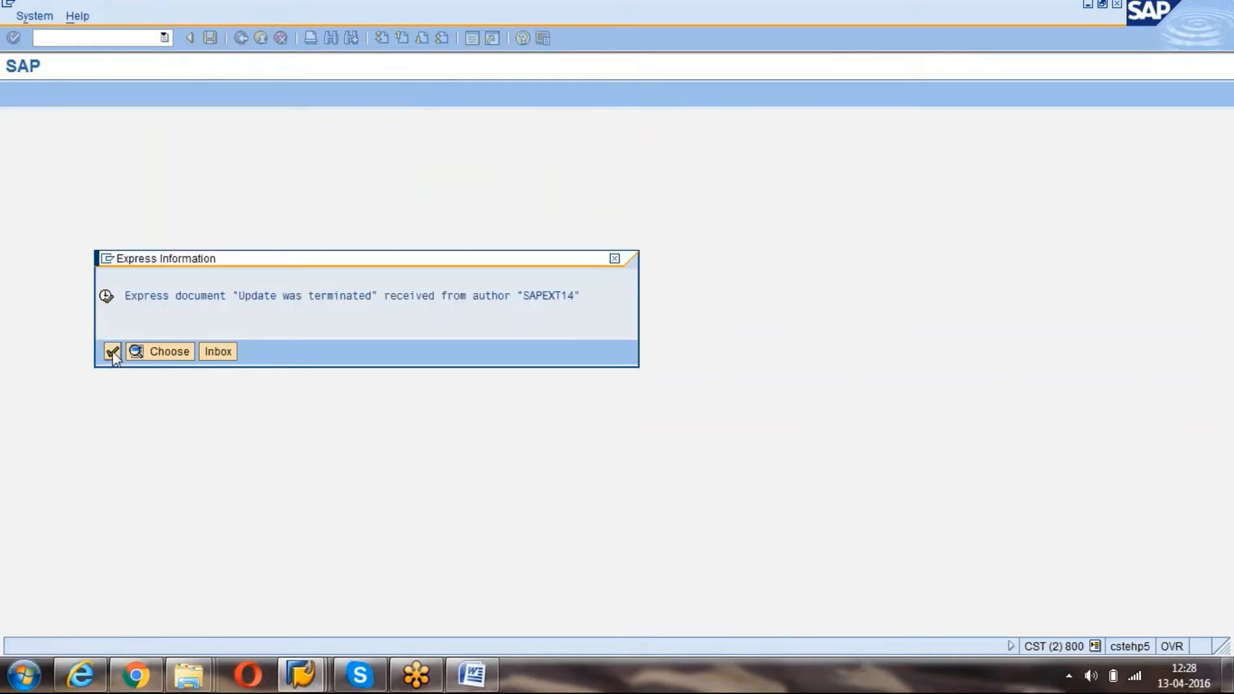
{"action": "left_click", "coordinate": [111, 351]}
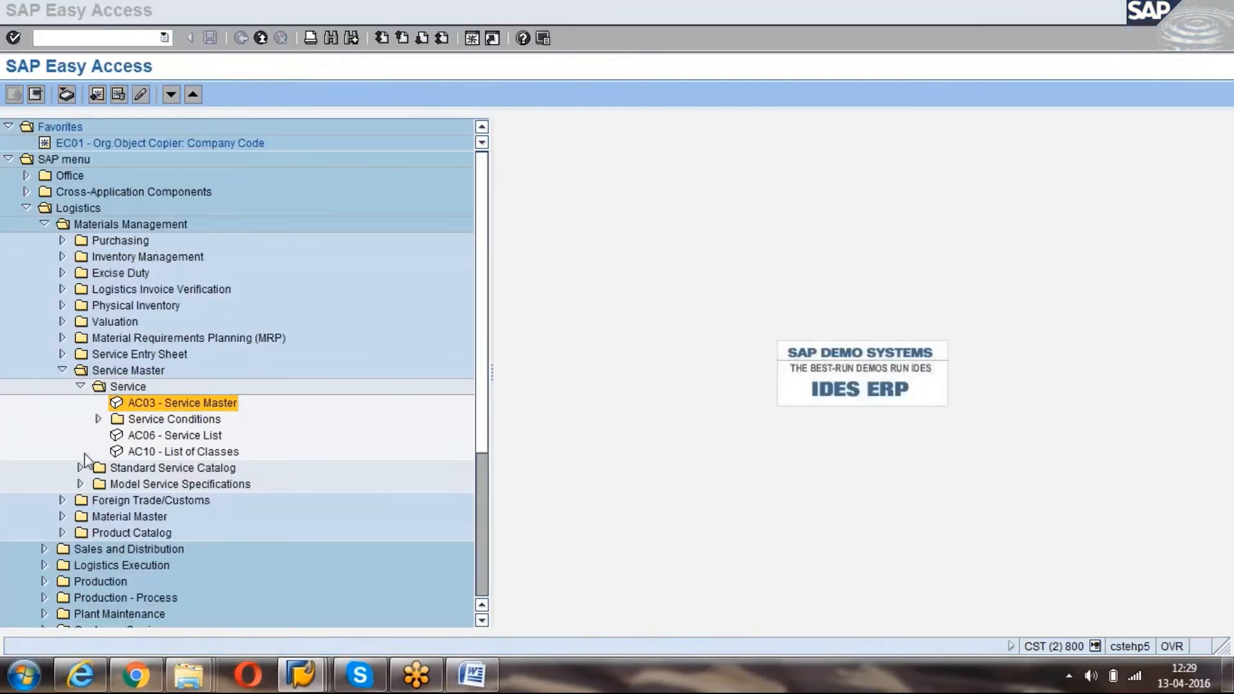
{"action": "double_click", "coordinate": [181, 403]}
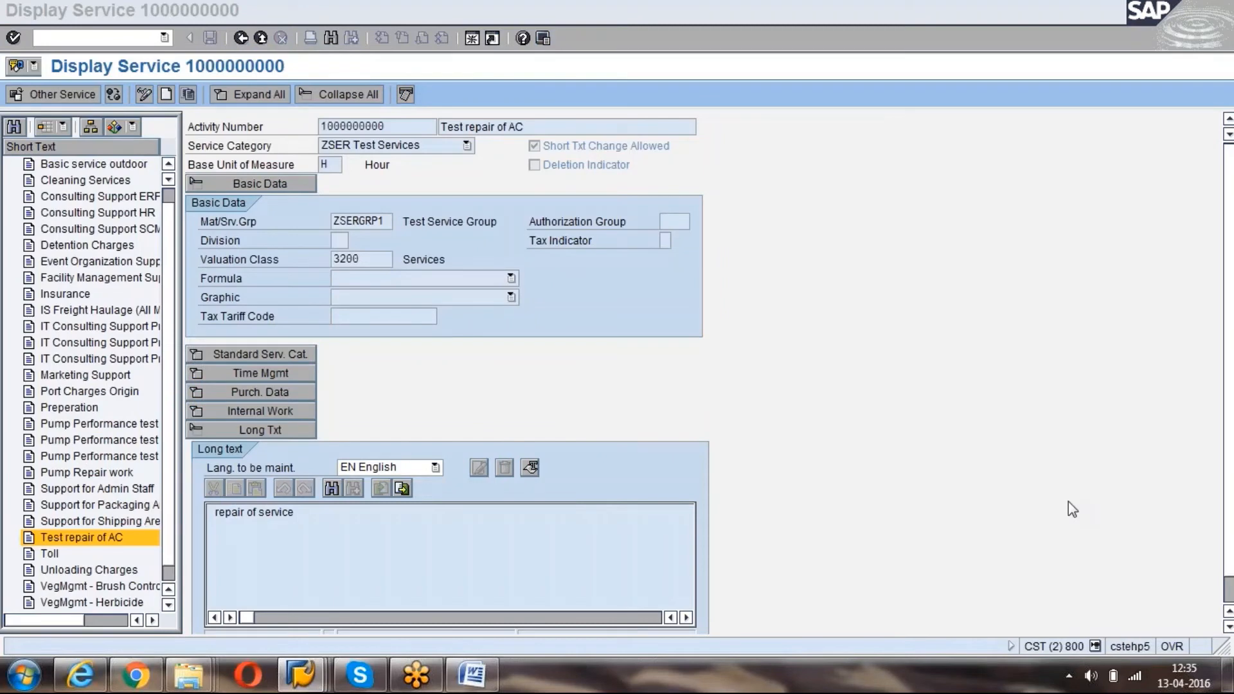
{"action": "left_click", "coordinate": [386, 126]}
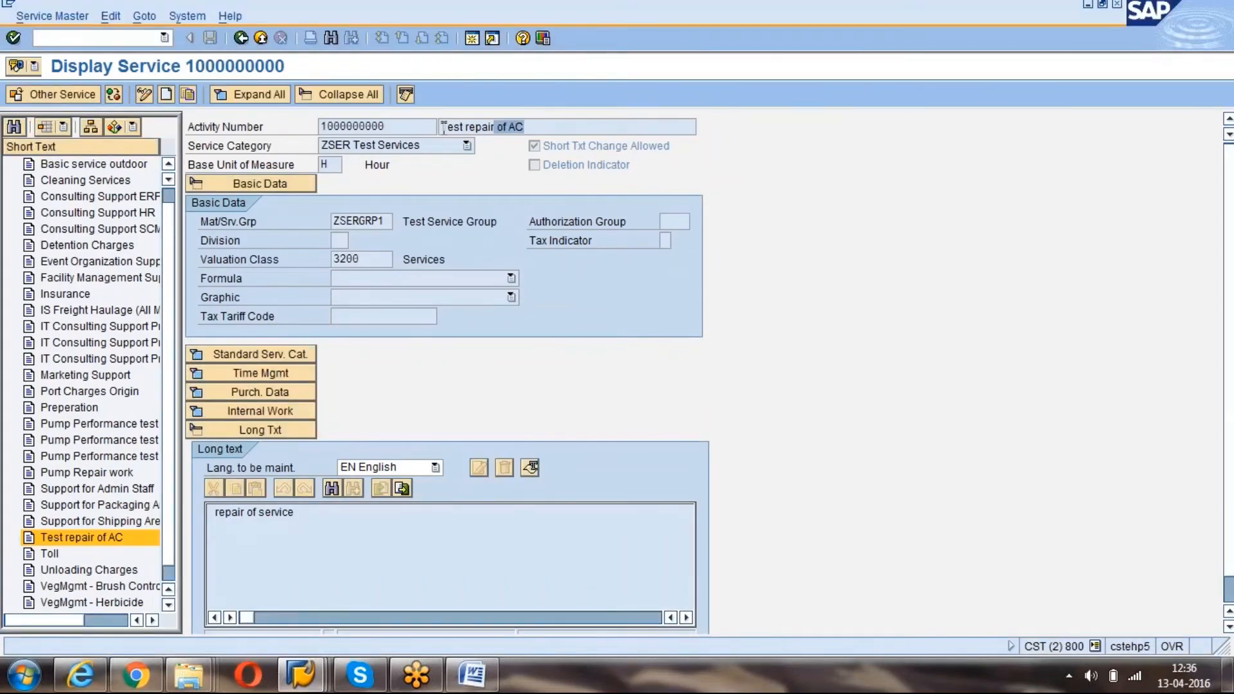
{"action": "left_click", "coordinate": [466, 145]}
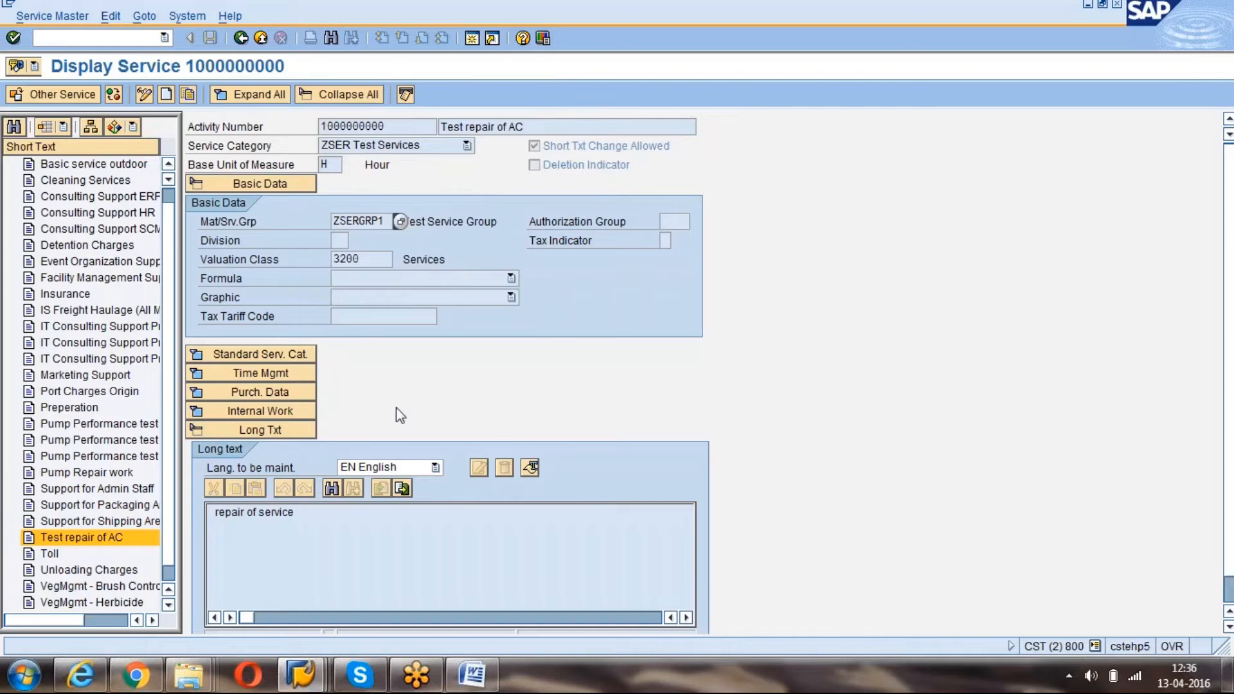
{"action": "double_click", "coordinate": [253, 513]}
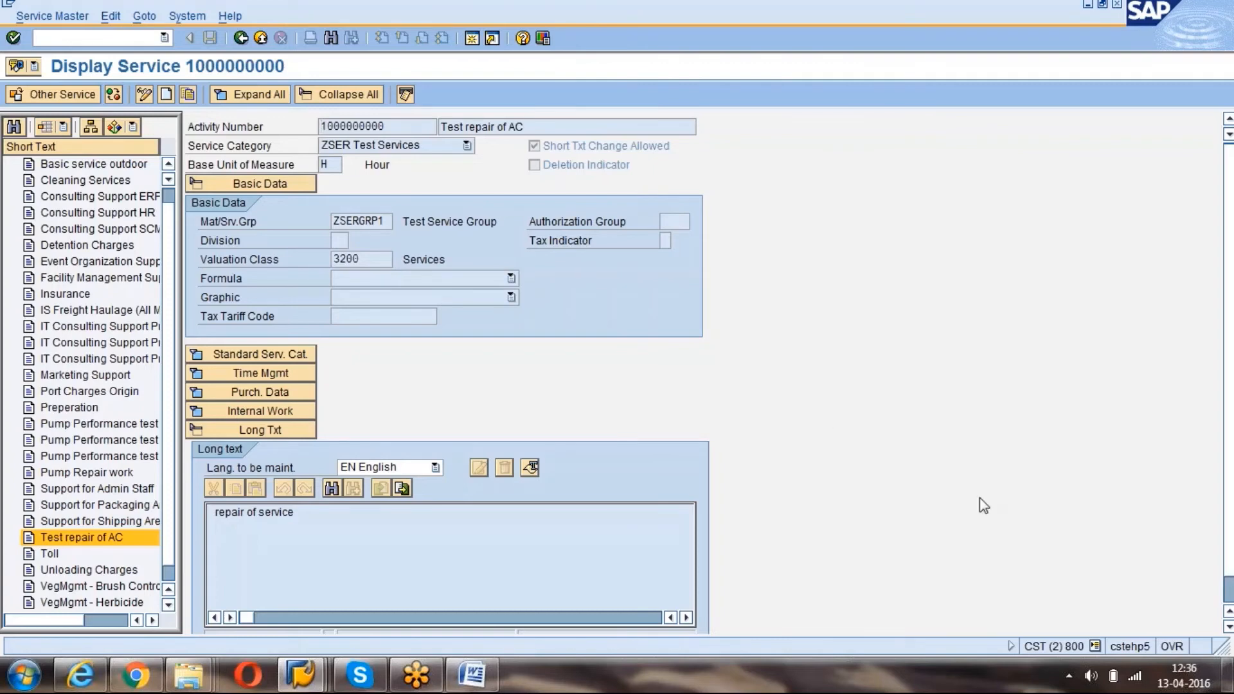
{"action": "mouse_move", "coordinate": [1043, 512]}
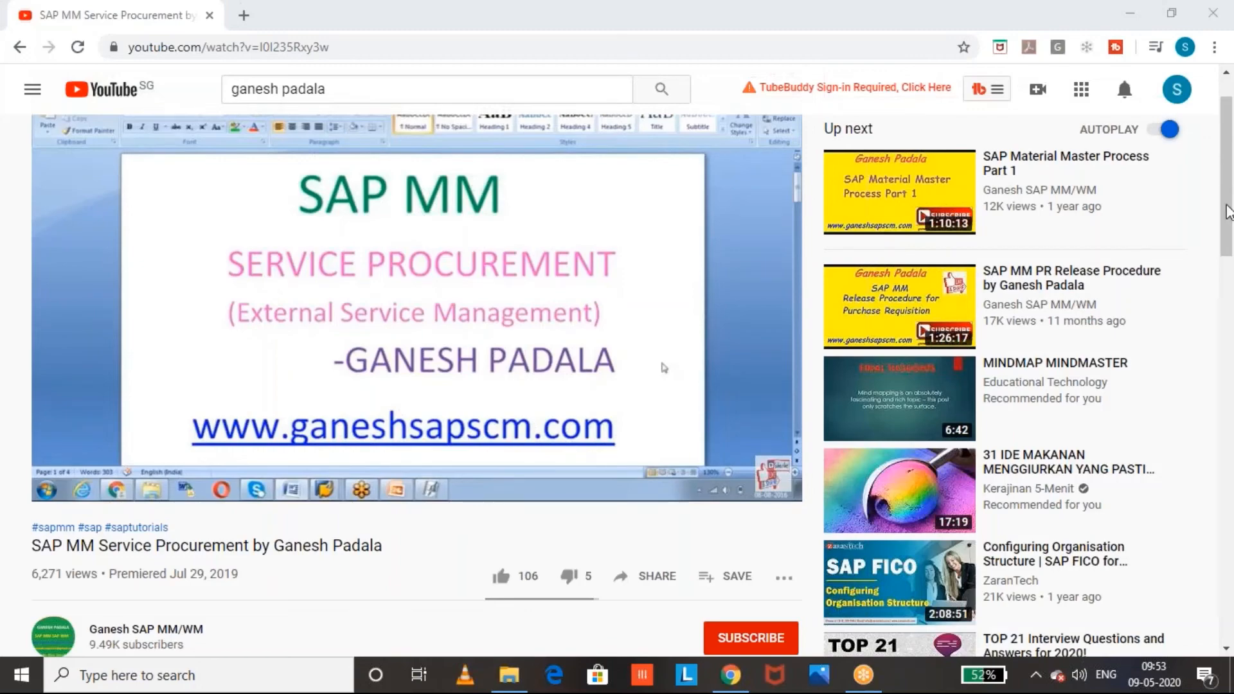
Subscribe to the channel with notifications on and like the SAP MM Service Procurement video.
{"action": "scroll", "scroll_direction": "down", "scroll_amount": 3}
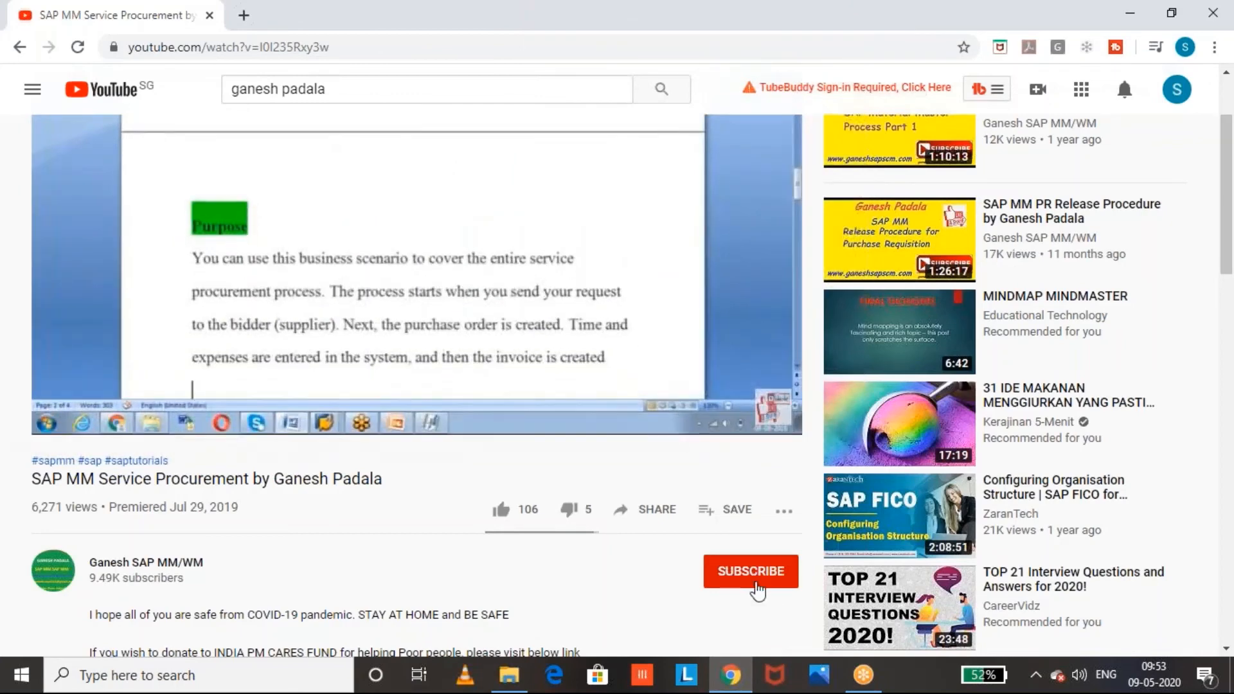
{"action": "left_click", "coordinate": [749, 571]}
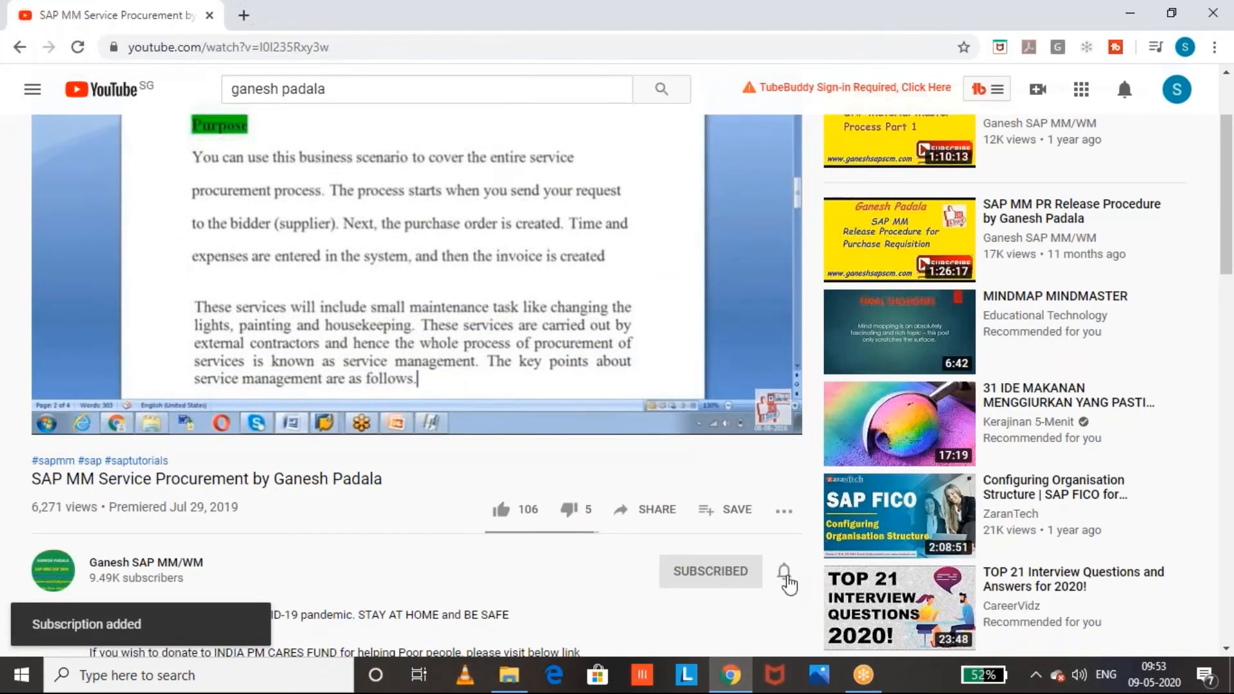
{"action": "left_click", "coordinate": [784, 572]}
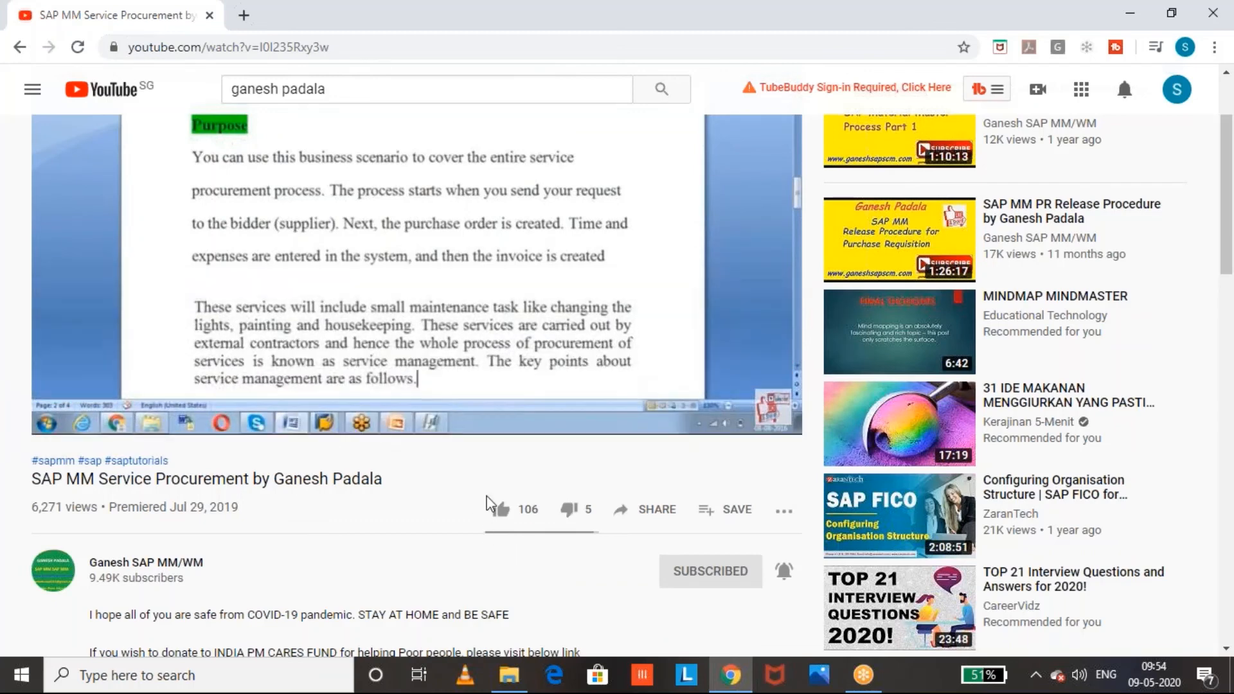
{"action": "left_click", "coordinate": [500, 510]}
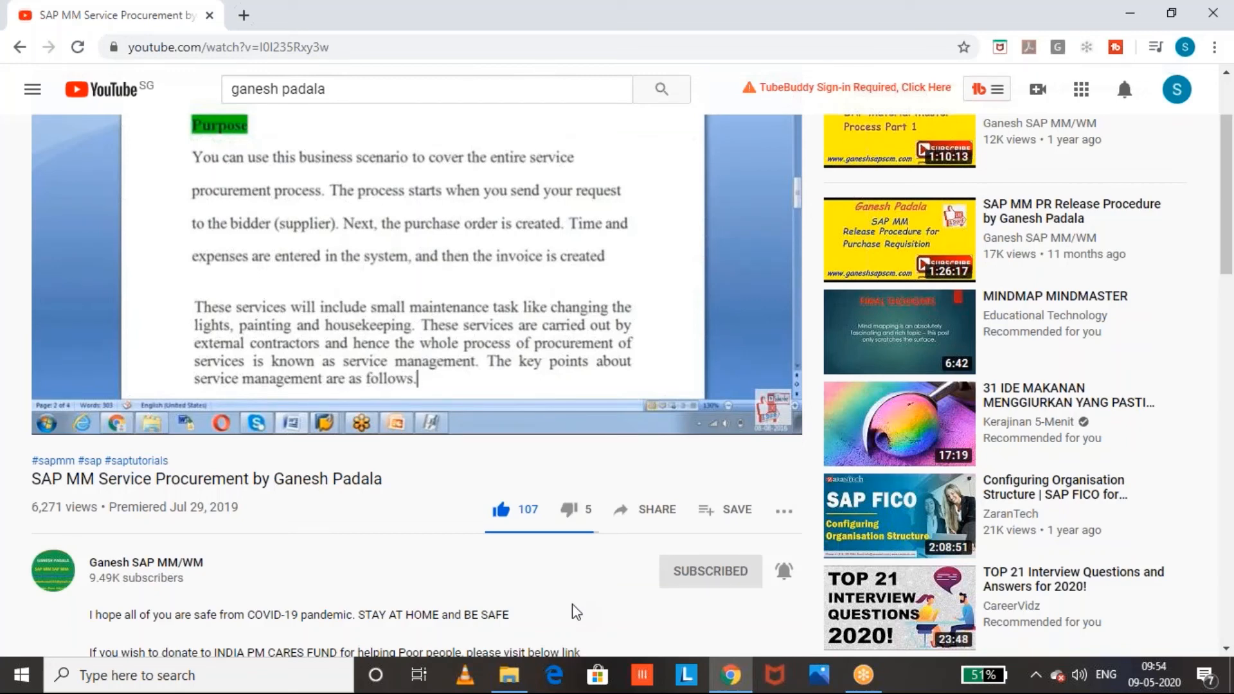
{"action": "mouse_move", "coordinate": [521, 612]}
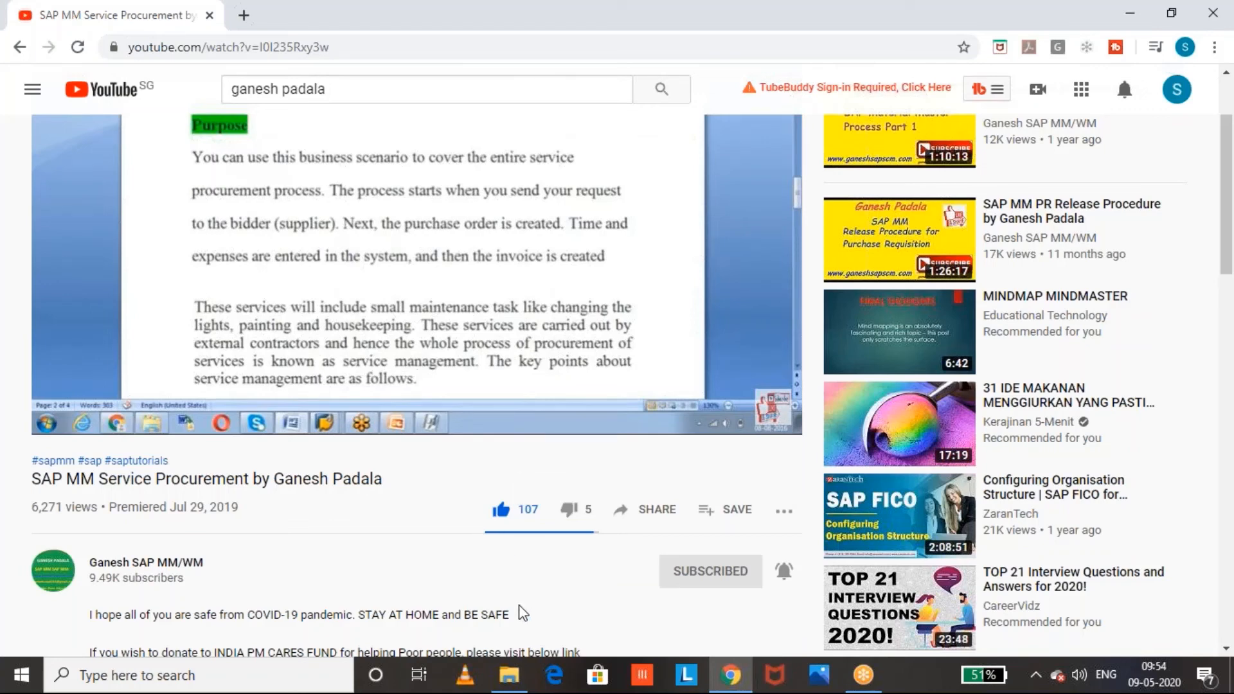
{"action": "mouse_move", "coordinate": [688, 549]}
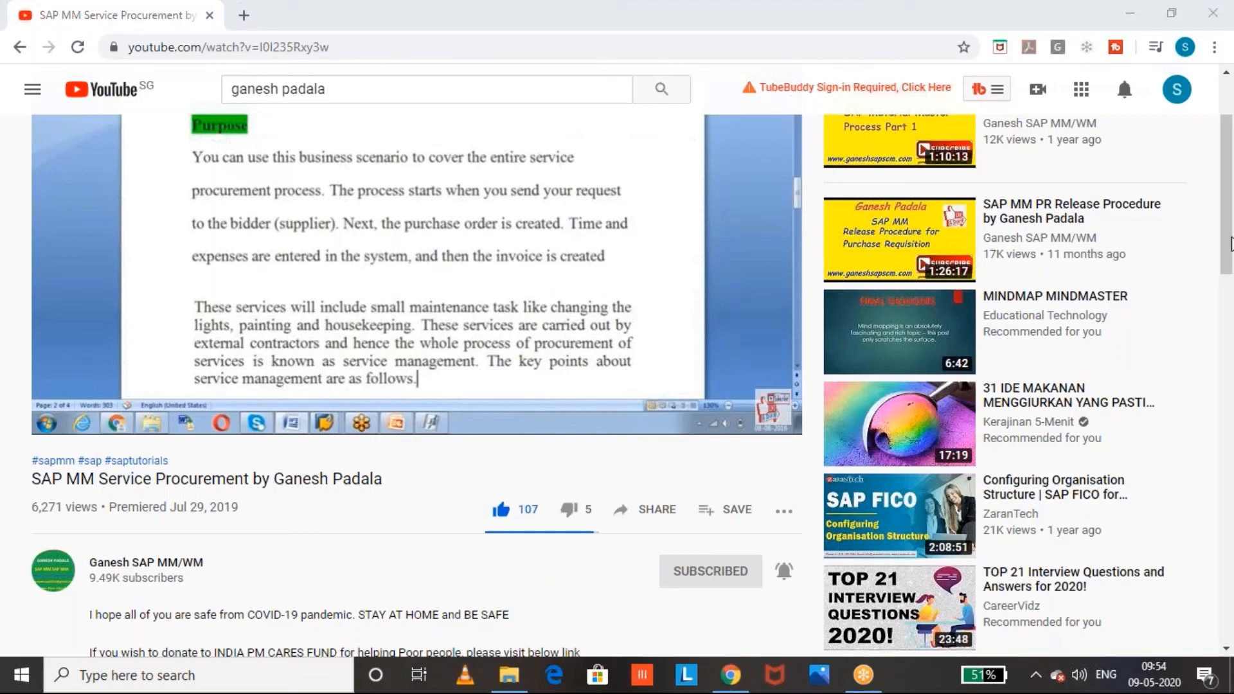
{"action": "mouse_move", "coordinate": [1223, 223]}
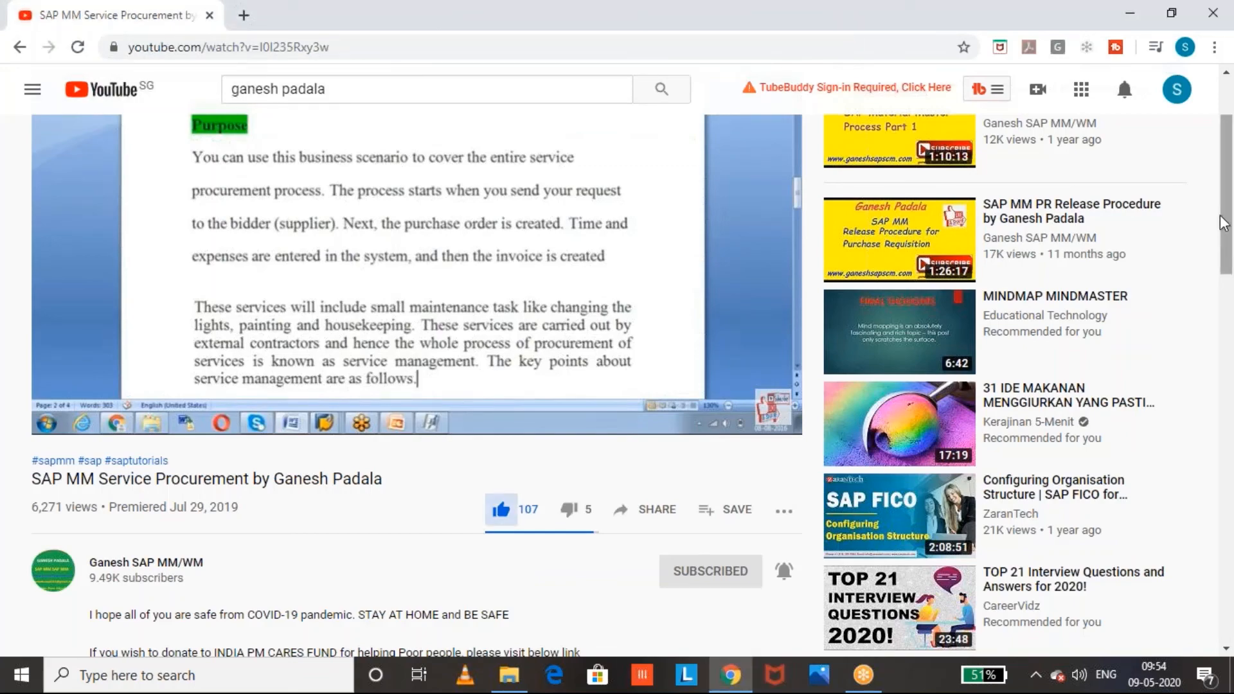
Expand the full video description to reveal the SAP MM and WM playlist links.
{"action": "scroll", "scroll_direction": "down", "scroll_amount": 3}
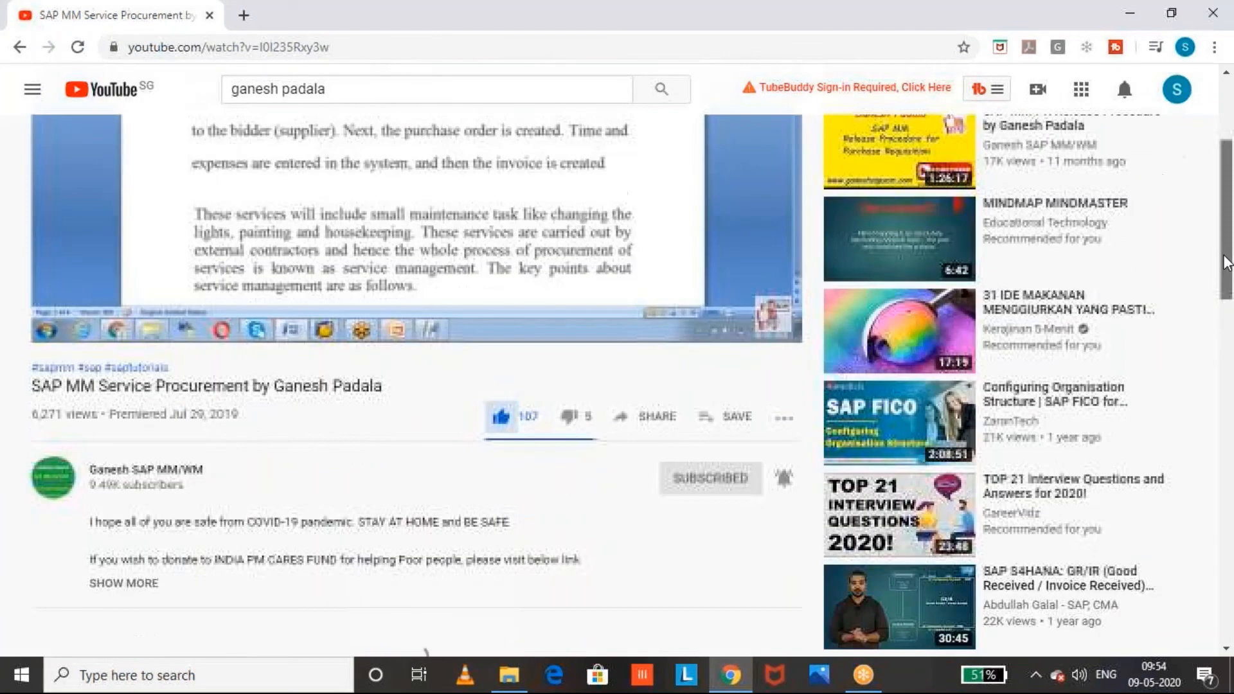
{"action": "scroll", "scroll_direction": "down", "scroll_amount": 3}
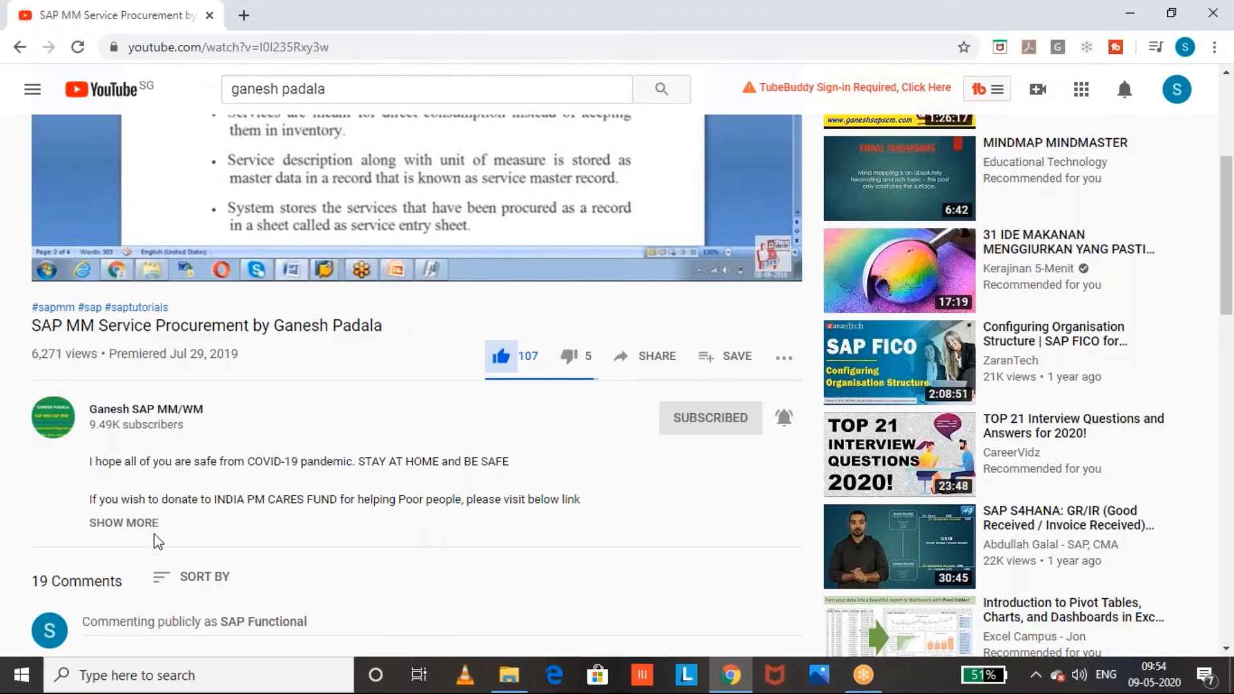
{"action": "mouse_move", "coordinate": [144, 527]}
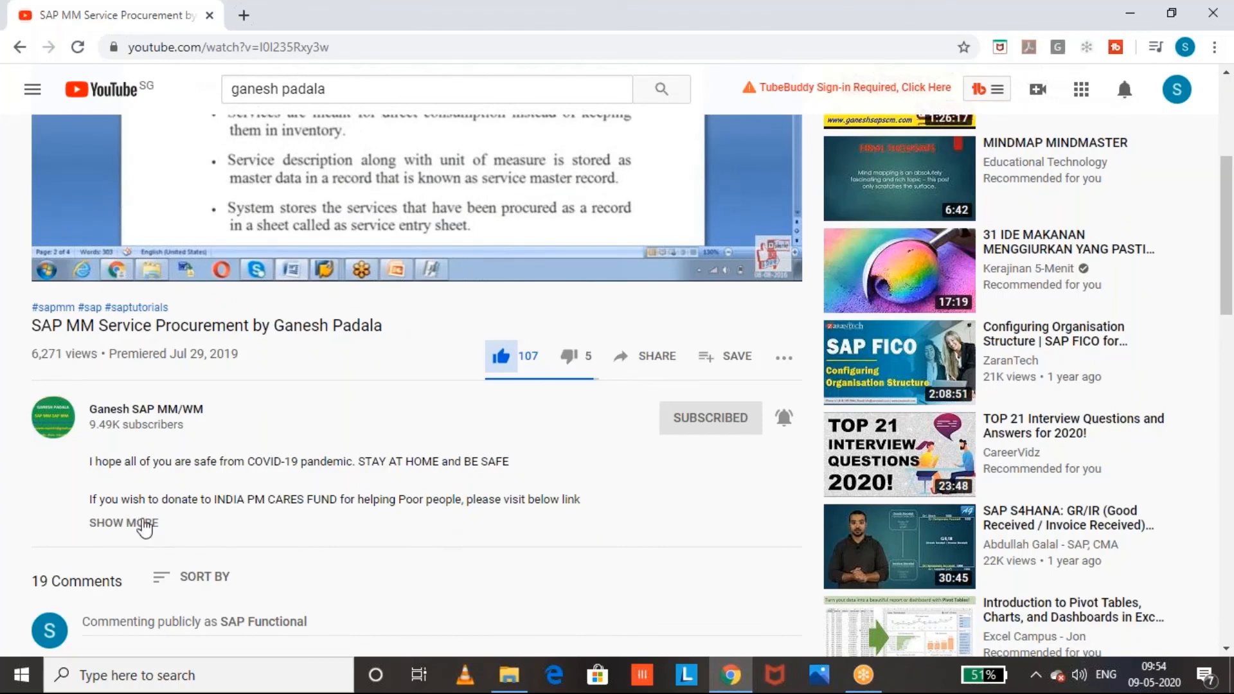
{"action": "left_click", "coordinate": [123, 523]}
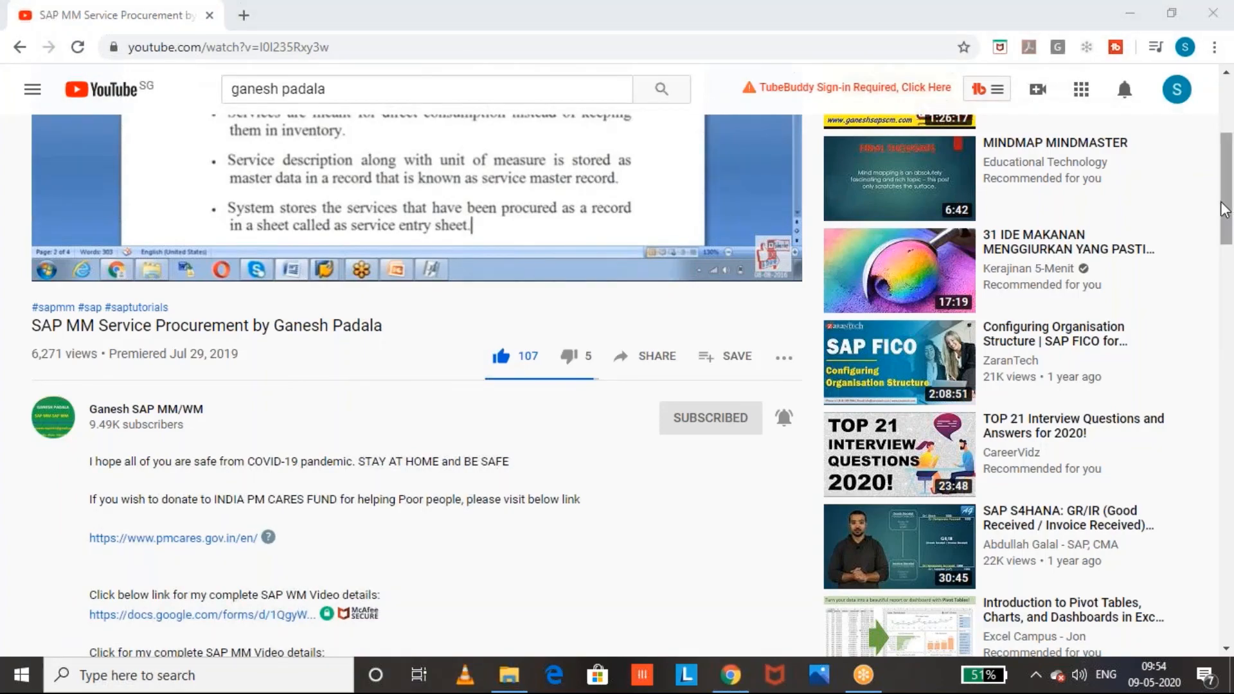
{"action": "scroll", "scroll_direction": "down", "scroll_amount": 3}
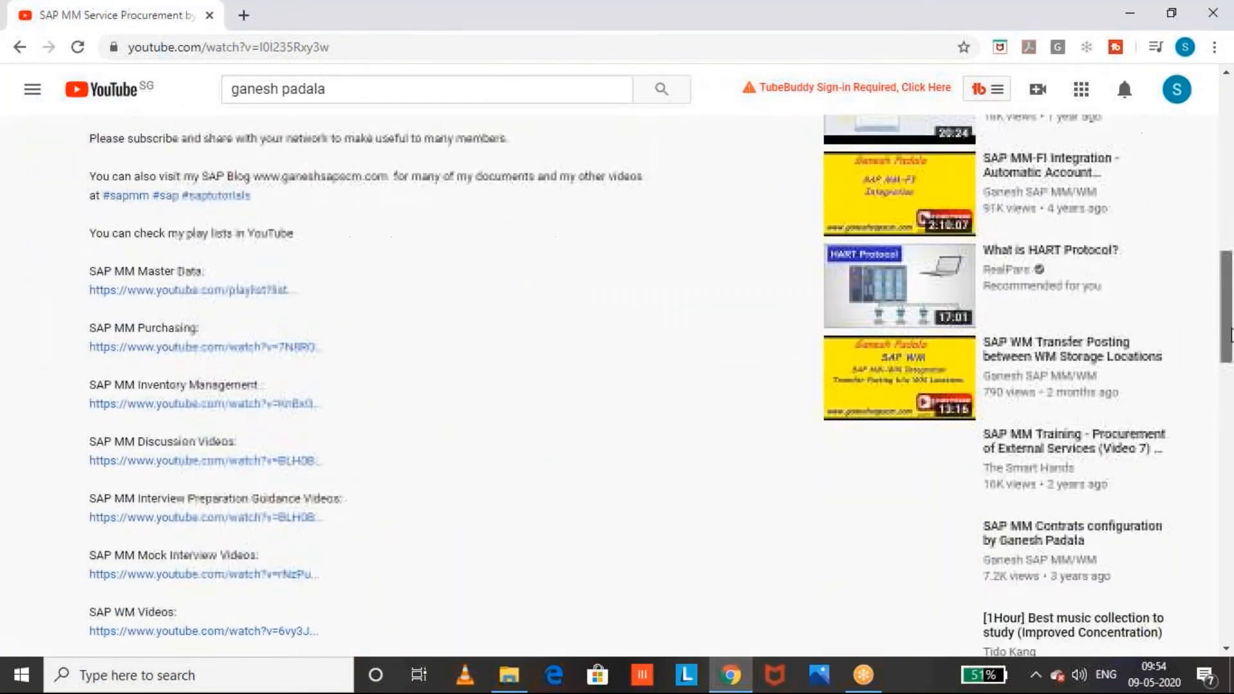
{"action": "scroll", "scroll_direction": "down", "scroll_amount": 3}
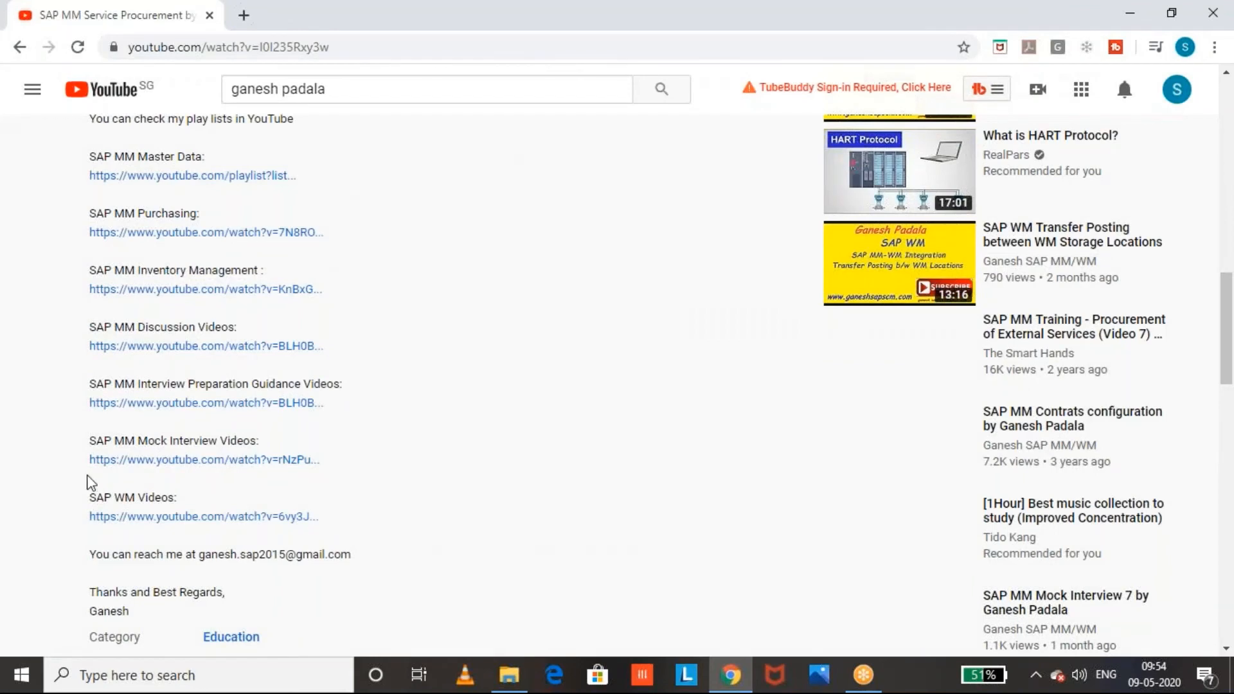
{"action": "mouse_move", "coordinate": [338, 360]}
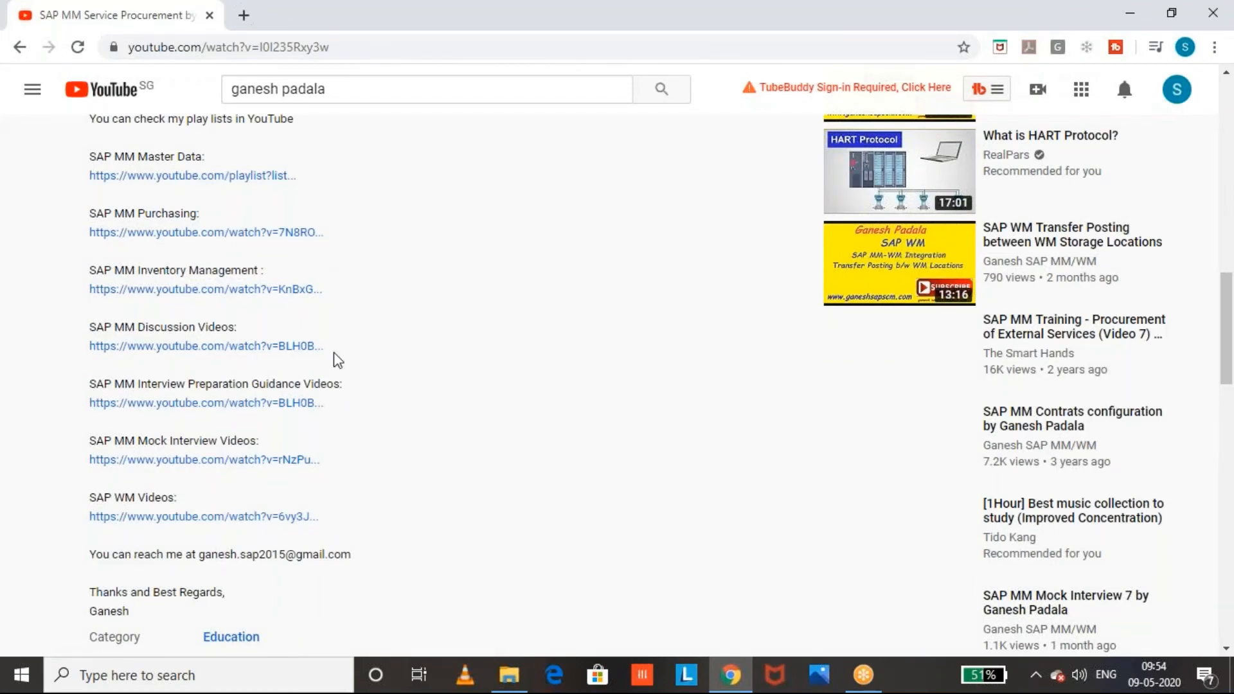
{"action": "mouse_move", "coordinate": [262, 393]}
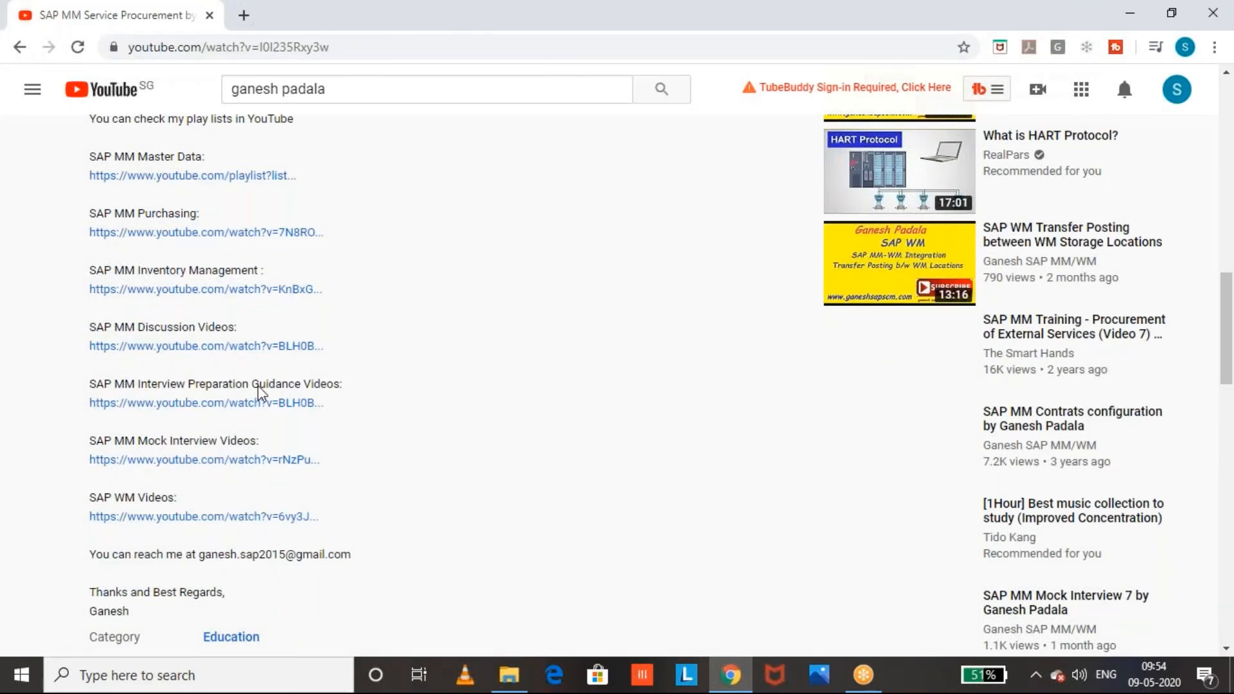
{"action": "mouse_move", "coordinate": [396, 306]}
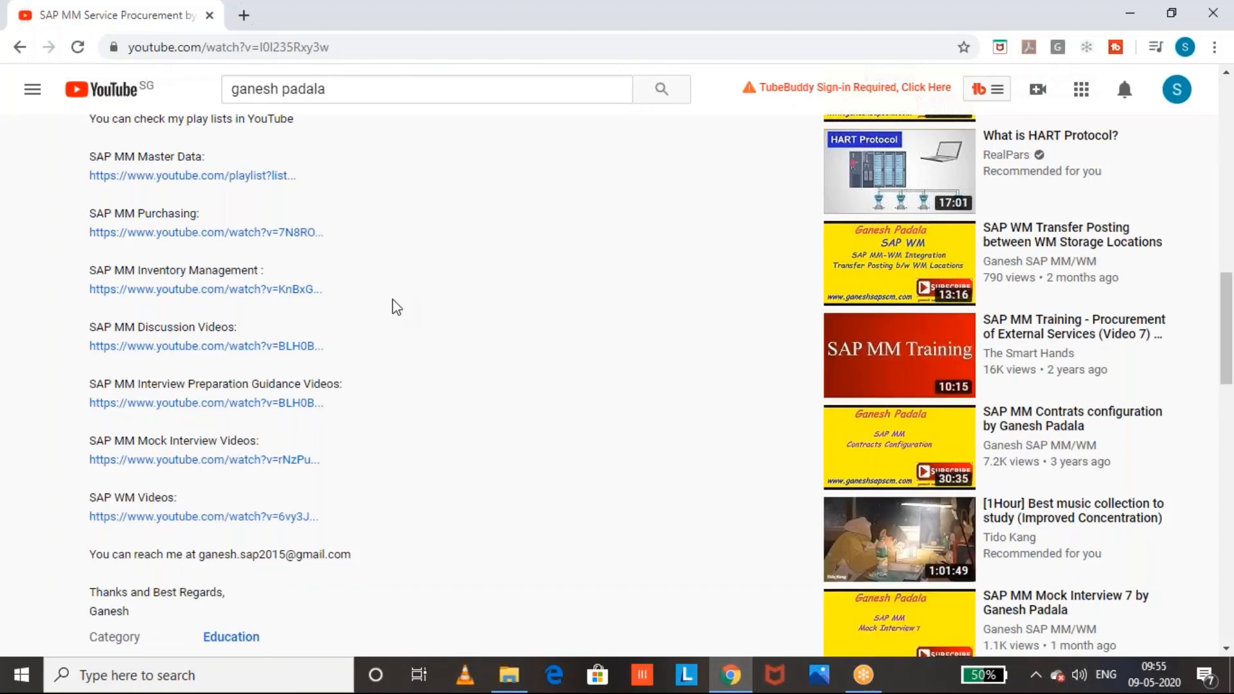
{"action": "mouse_move", "coordinate": [1137, 124]}
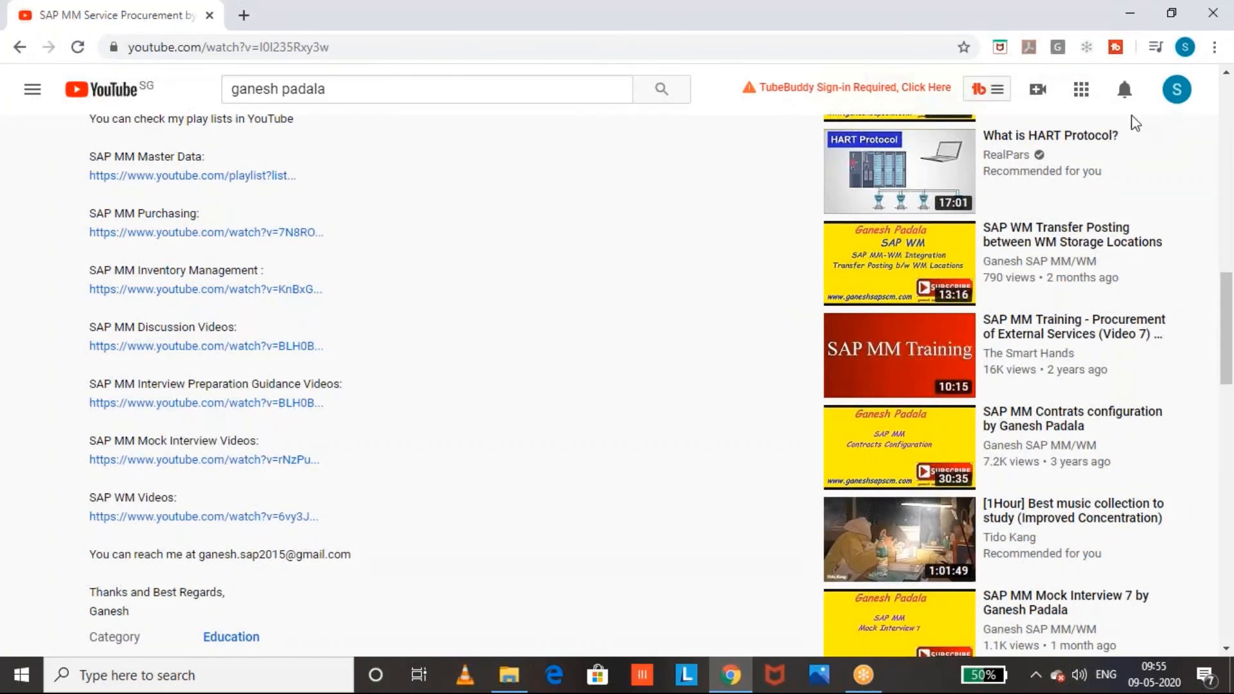